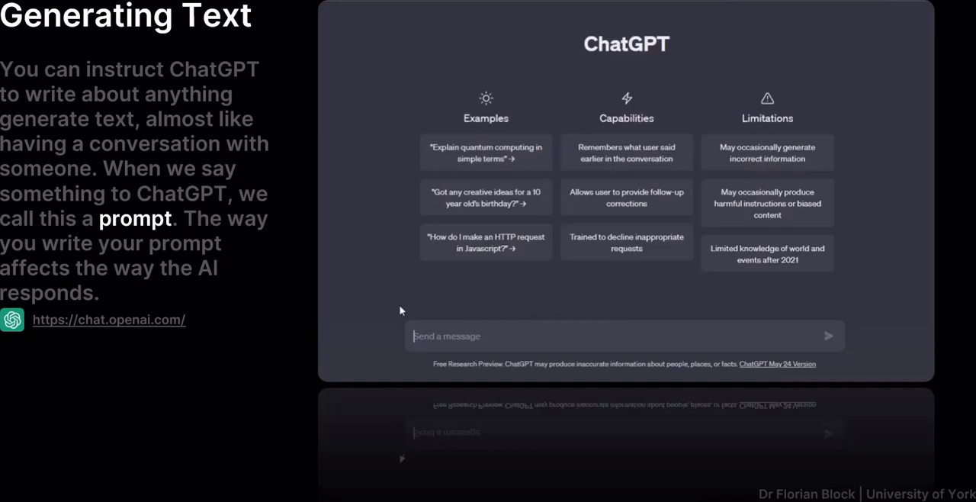
- Ask ChatGPT for a paragraph on an animals-in-space art project a 10-year-old understands
text(W)
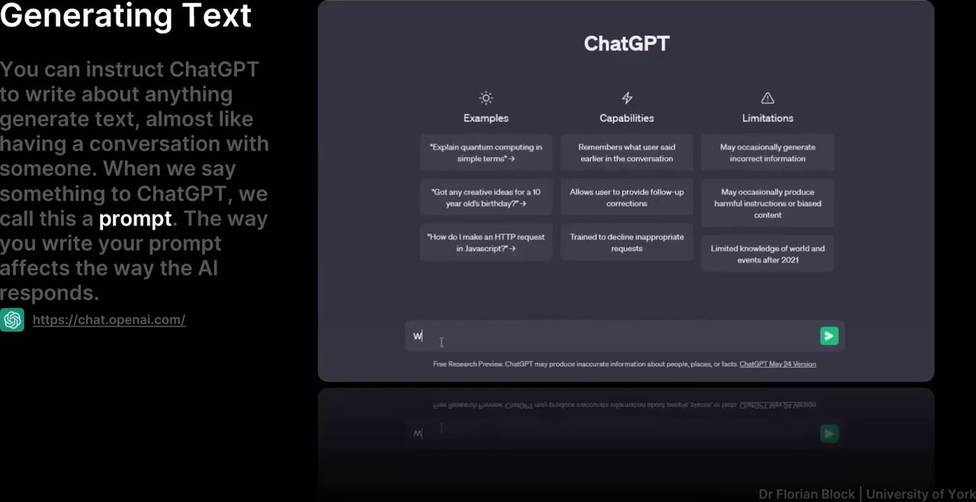
text(rite a parag)
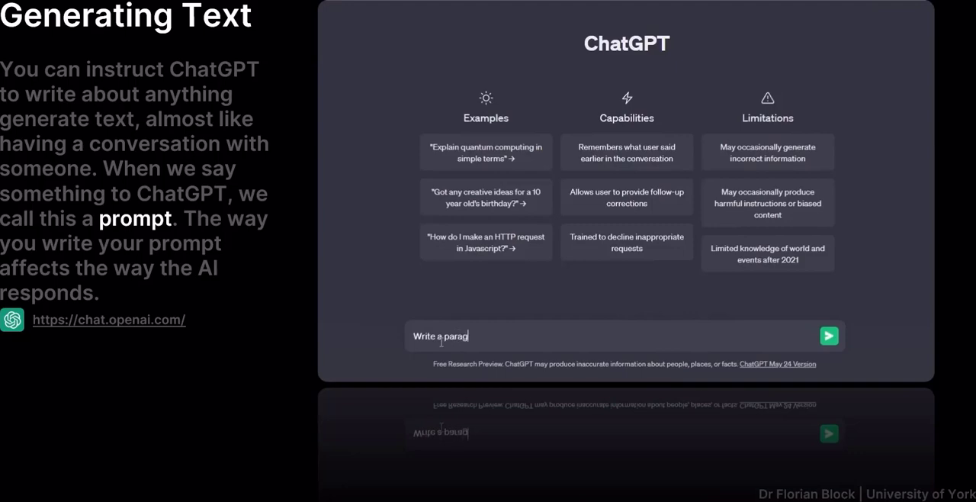
text(raph about a)
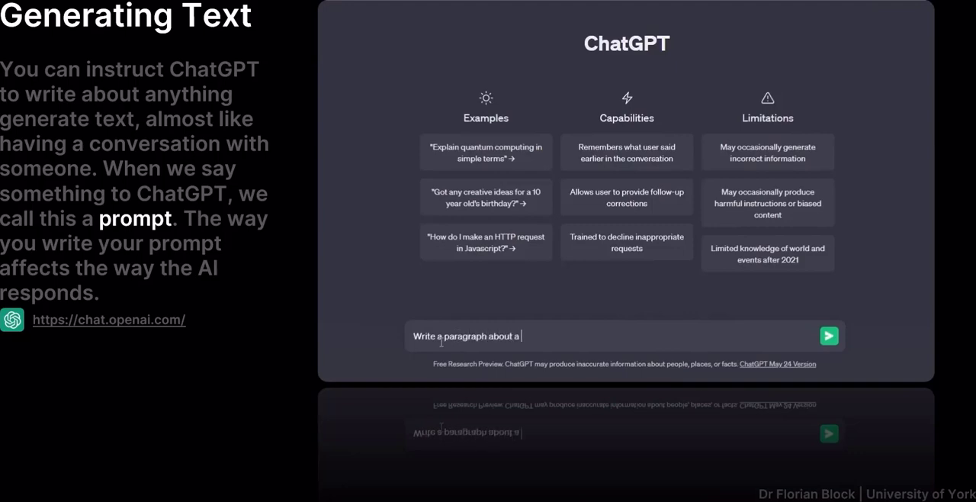
text(fun art pro)
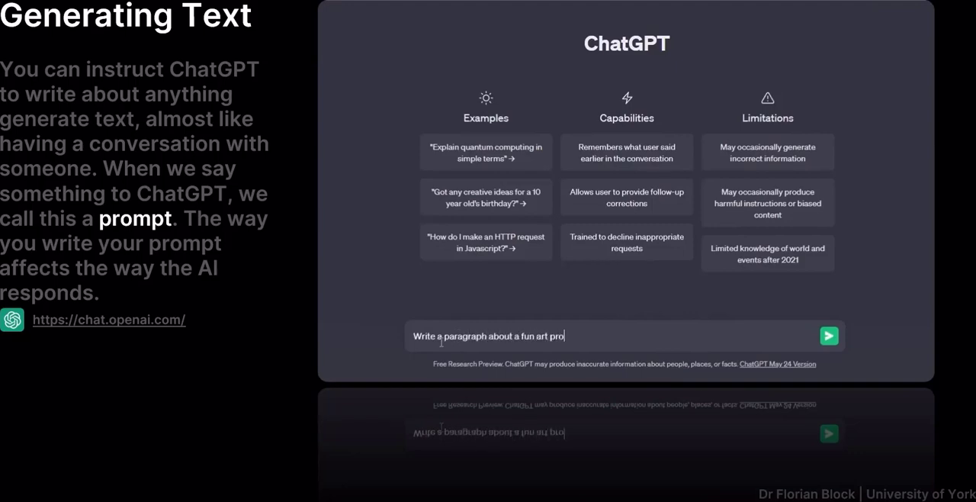
text(ject that involves painting anim)
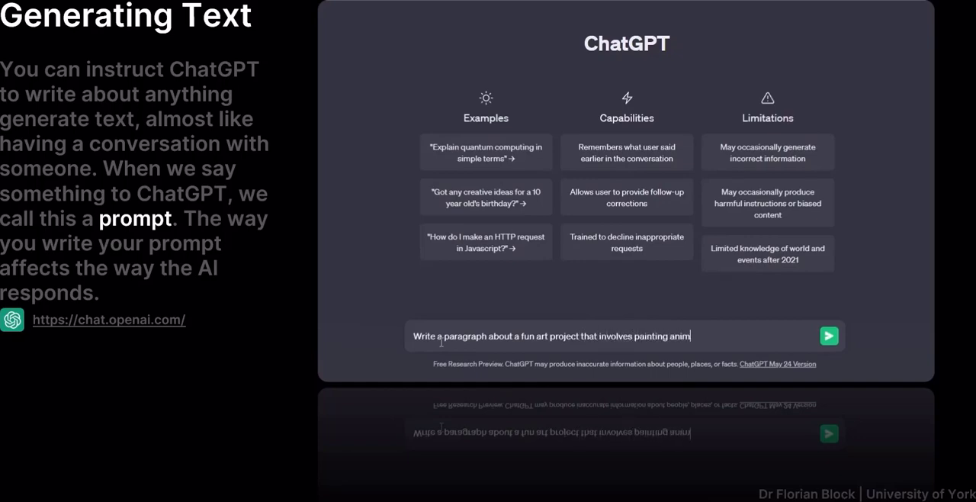
text(als)
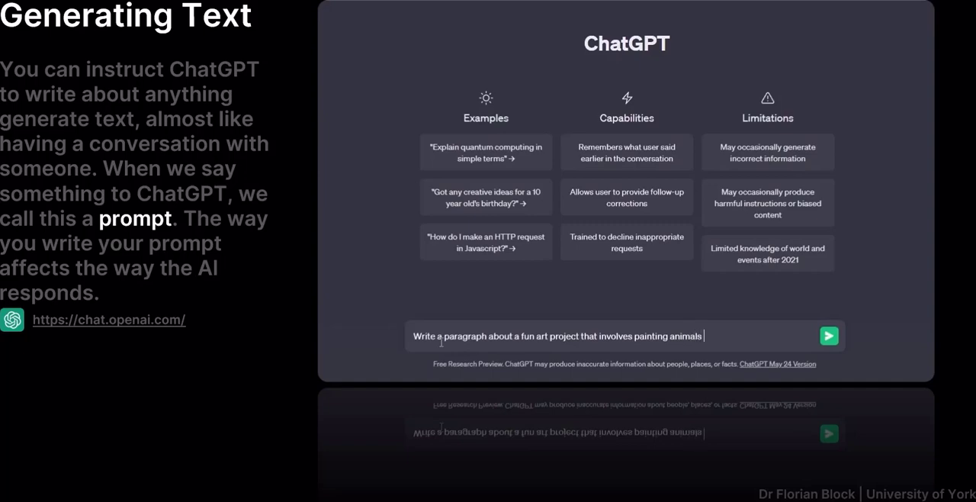
text(in space.)
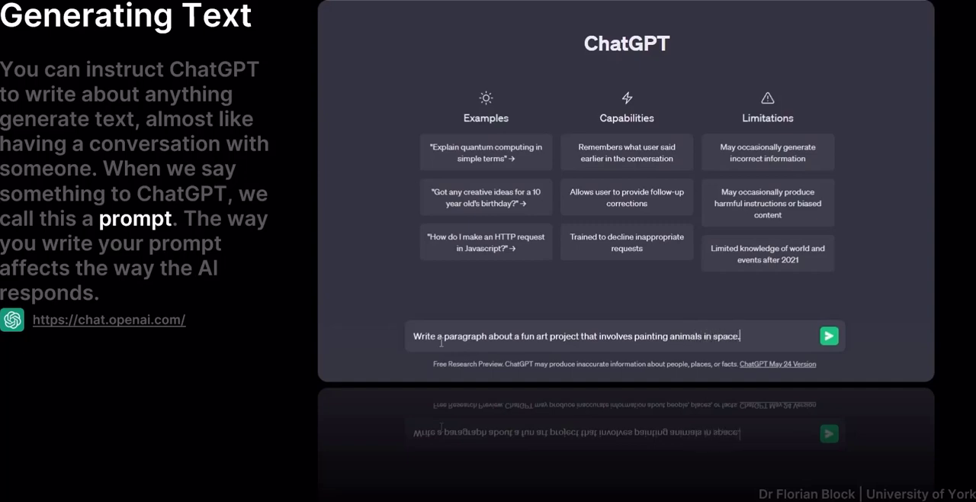
text(Write it so that a)
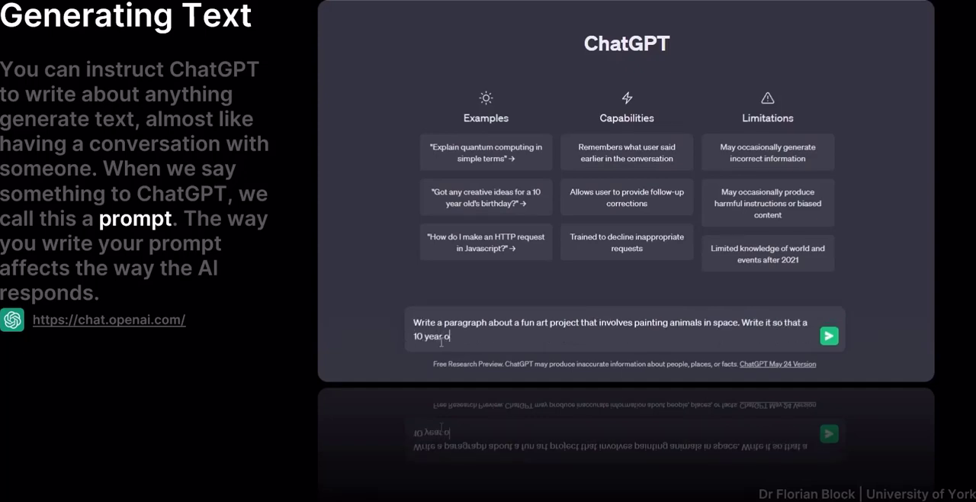
text(ld can unders)
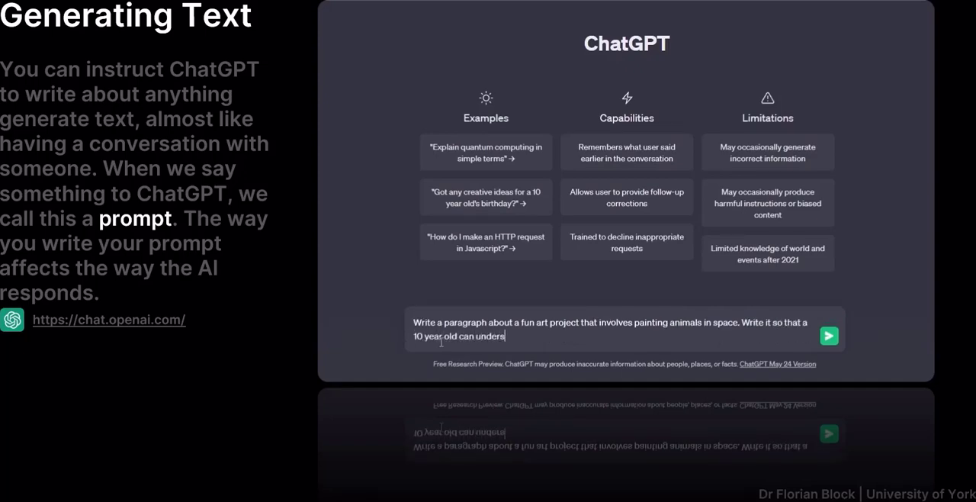
click(828, 335)
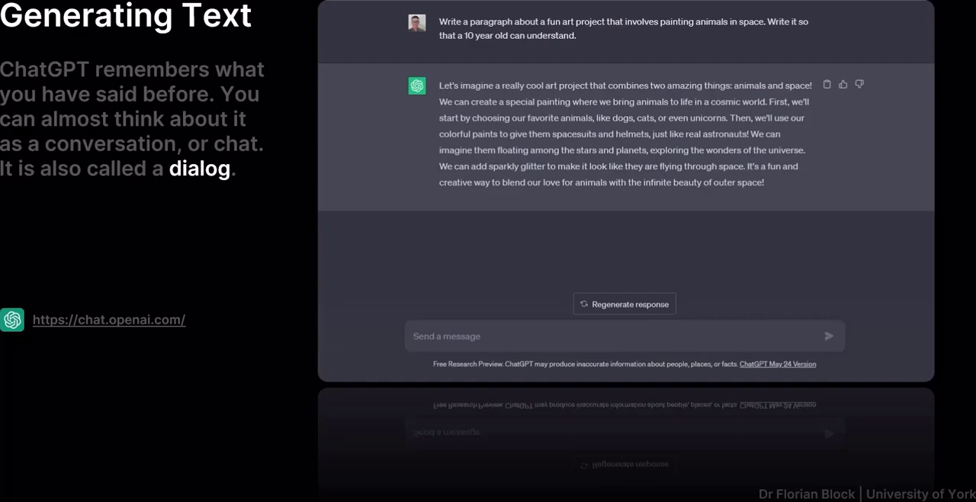
- Send the follow-up 'Ok, can you give me one concrete example?' to ChatGPT
text(Ok, can)
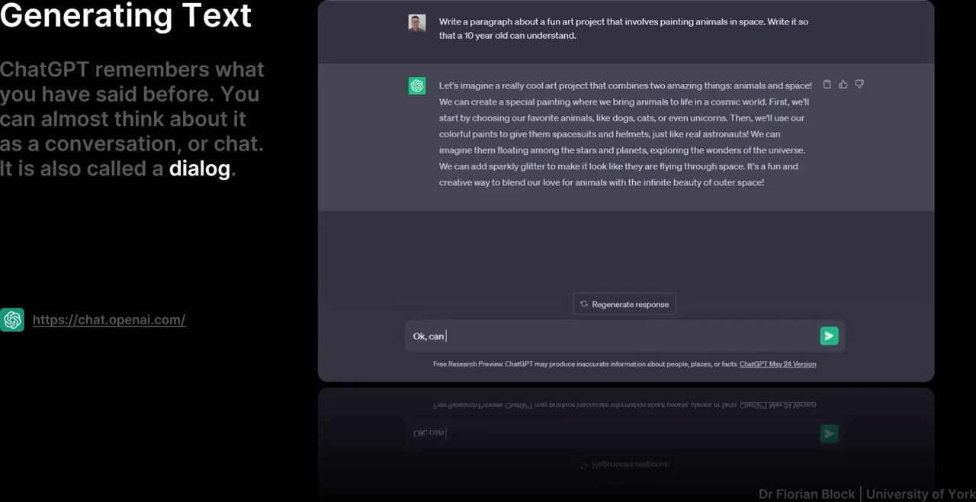
text(you give me o)
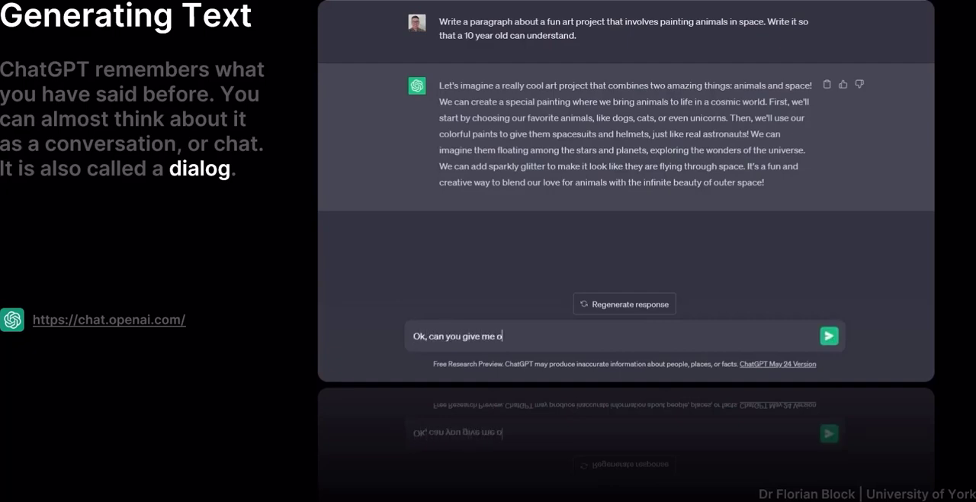
text(ne concrete idea)
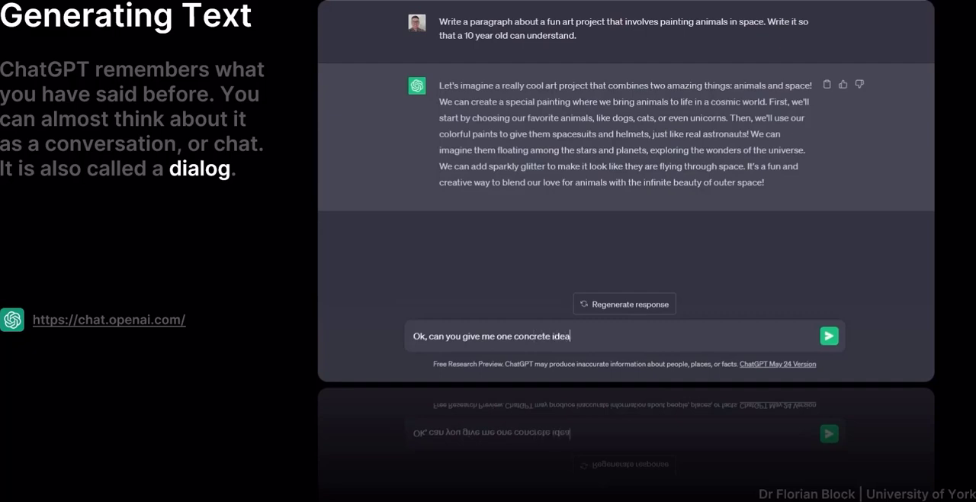
text(?)
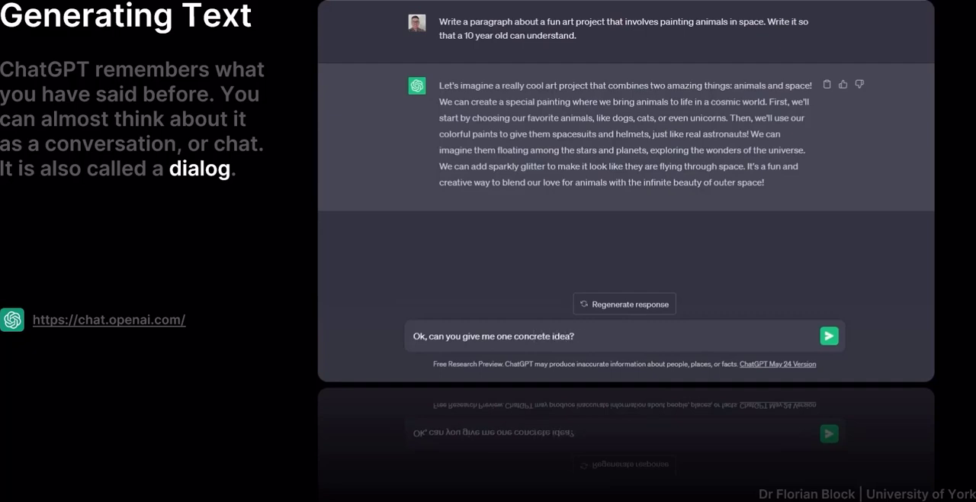
double_click(561, 336)
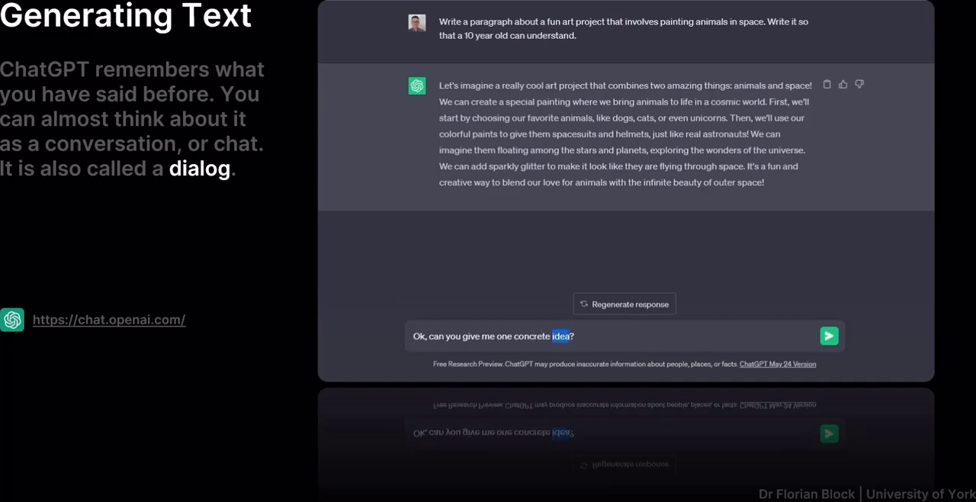
text(example)
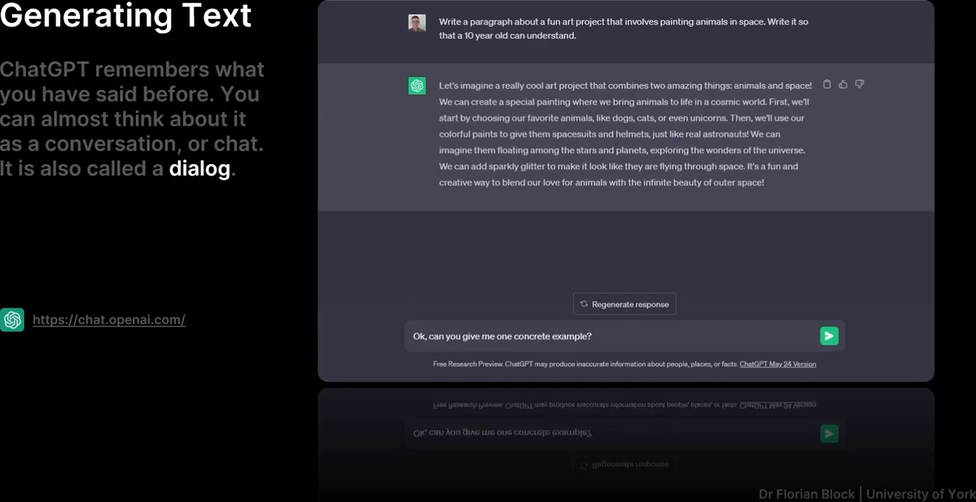
click(829, 336)
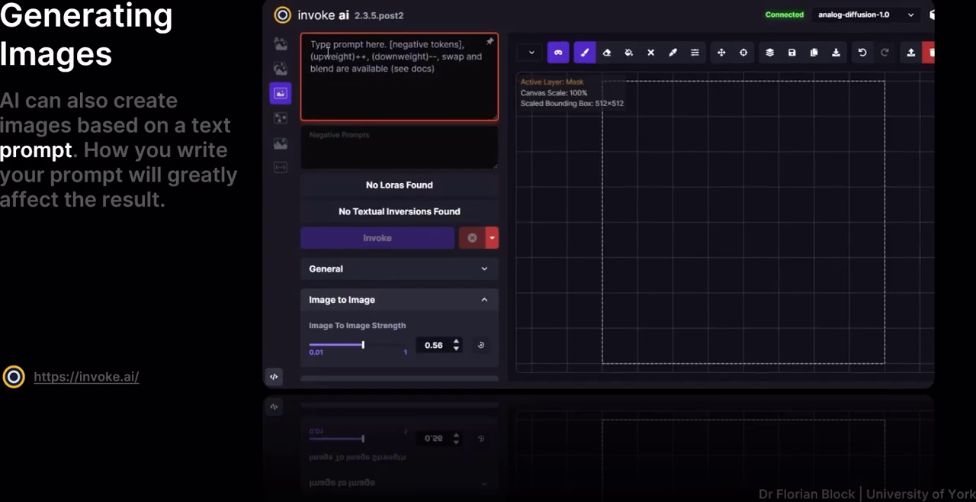
- Generate an image in Invoke AI from the prompt 'dog in space'
text(dog,)
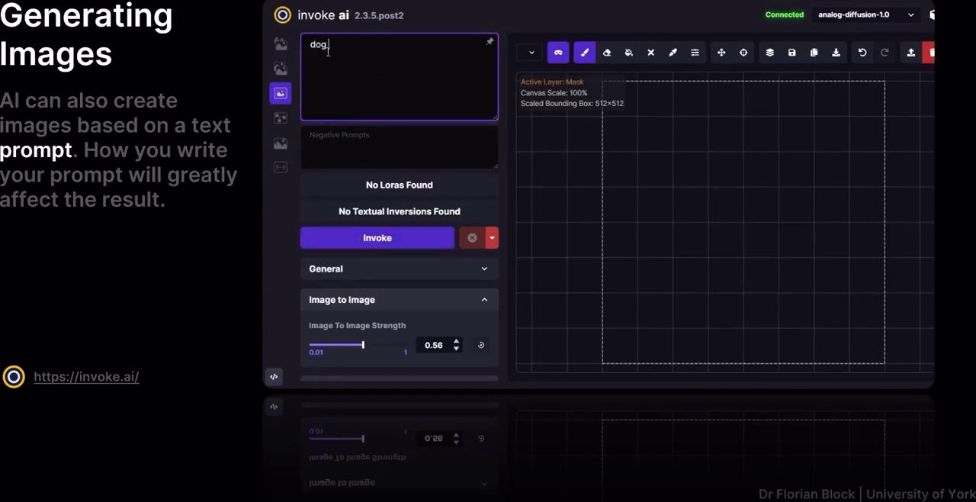
text(in space)
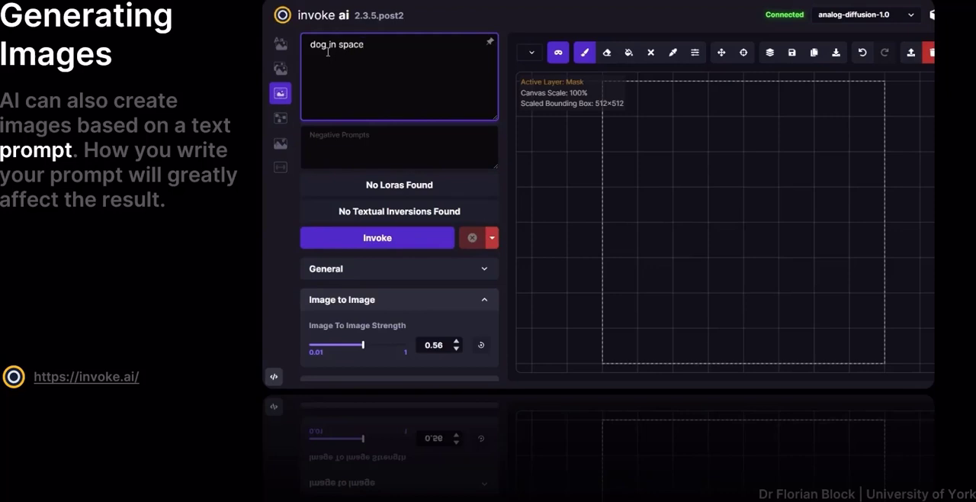
click(377, 237)
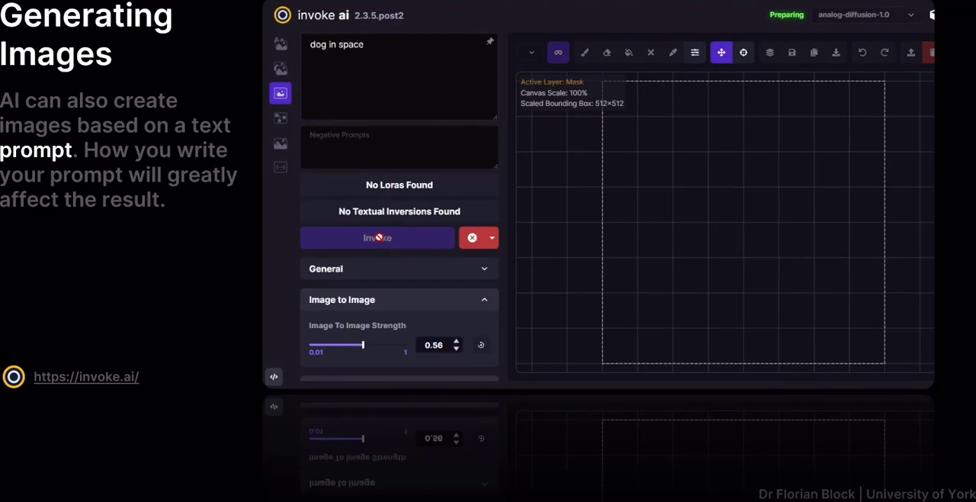
click(377, 237)
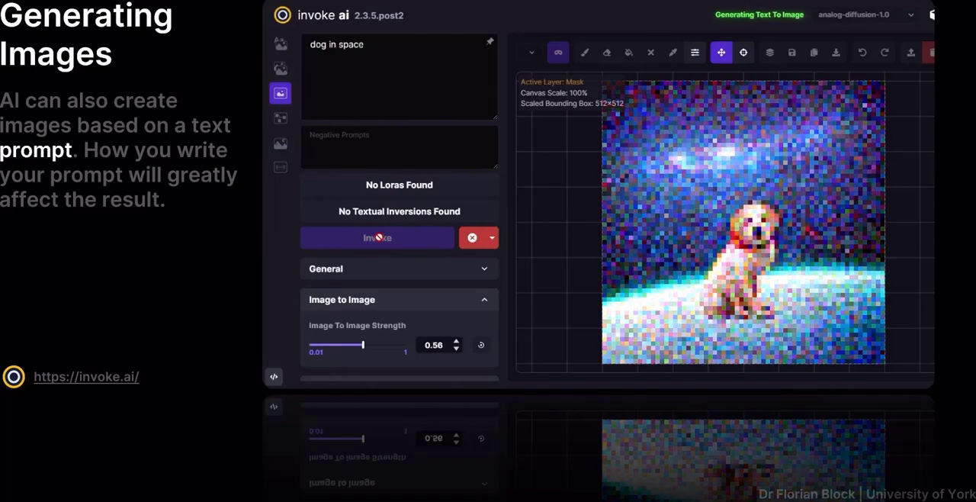
click(376, 237)
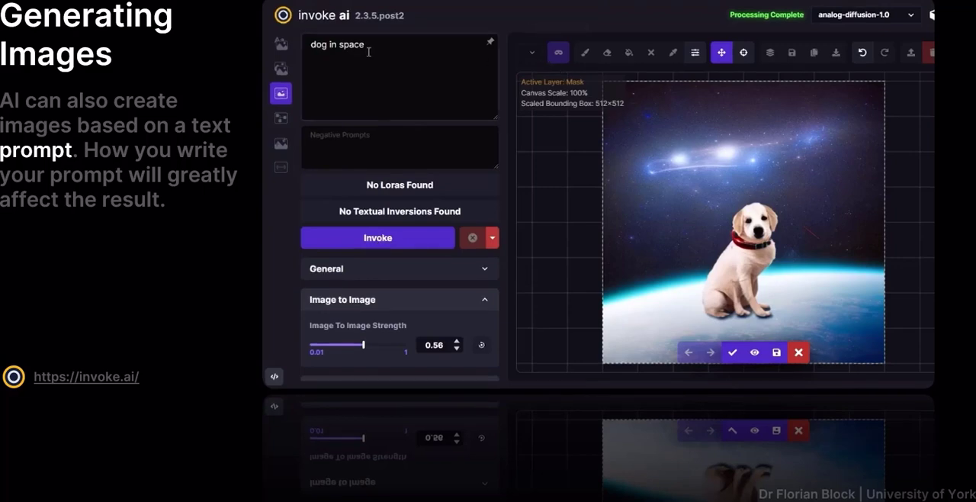
- Extend the prompt to 'dog in space wearing a space suit' and check the mask settings
text(w)
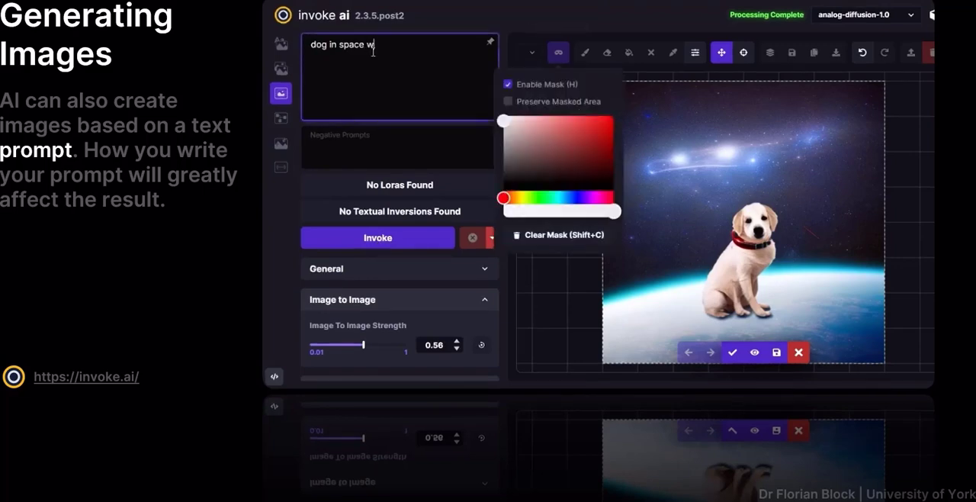
text(earing a space s)
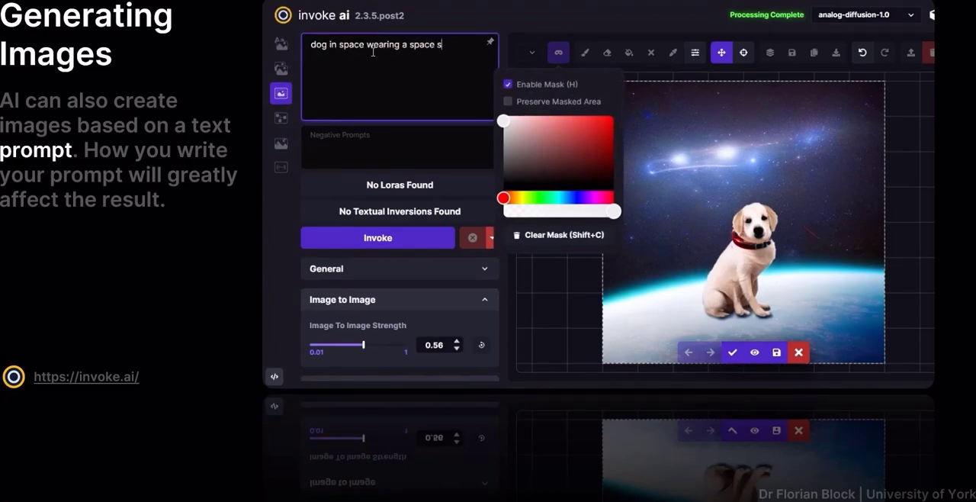
text(uit)
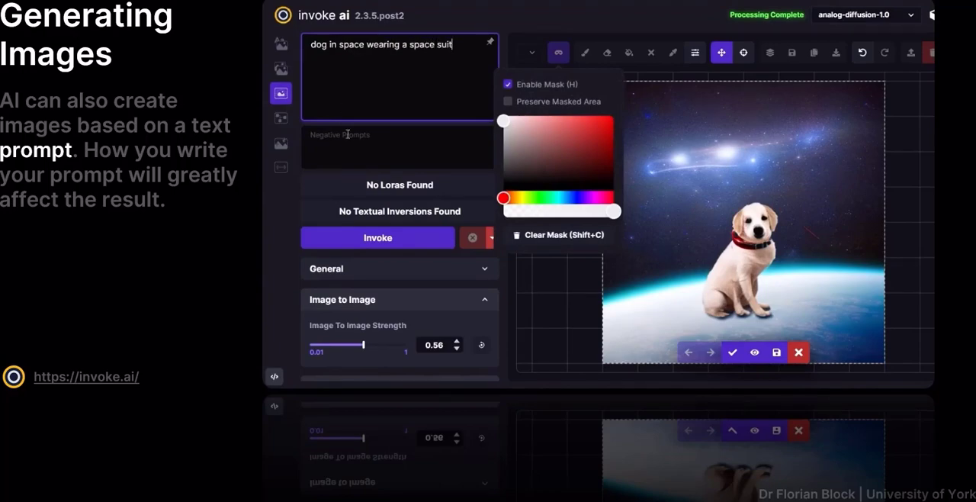
click(377, 237)
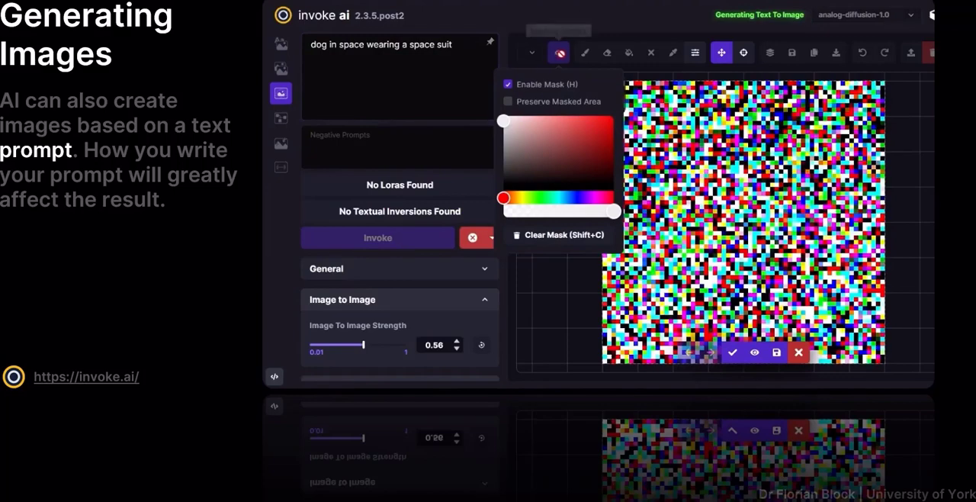
click(559, 52)
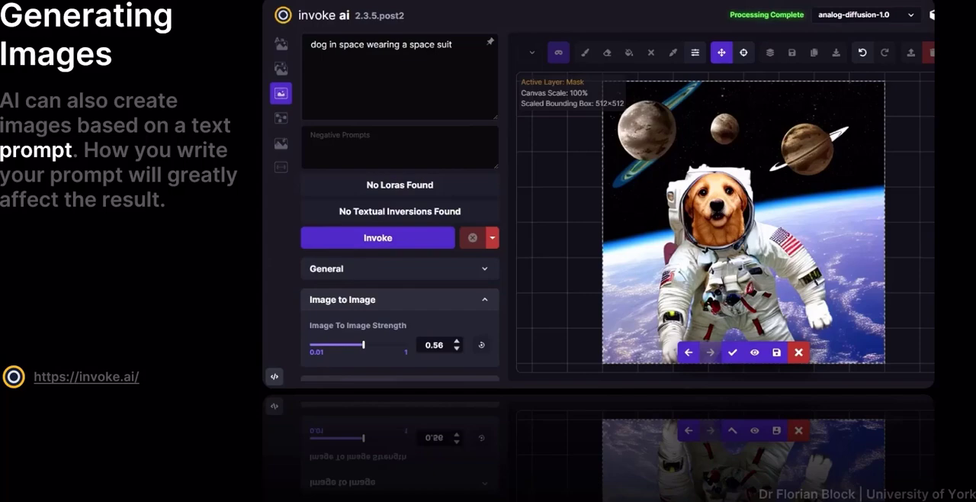
- Accept the staged astronaut-dog image onto the canvas
click(673, 53)
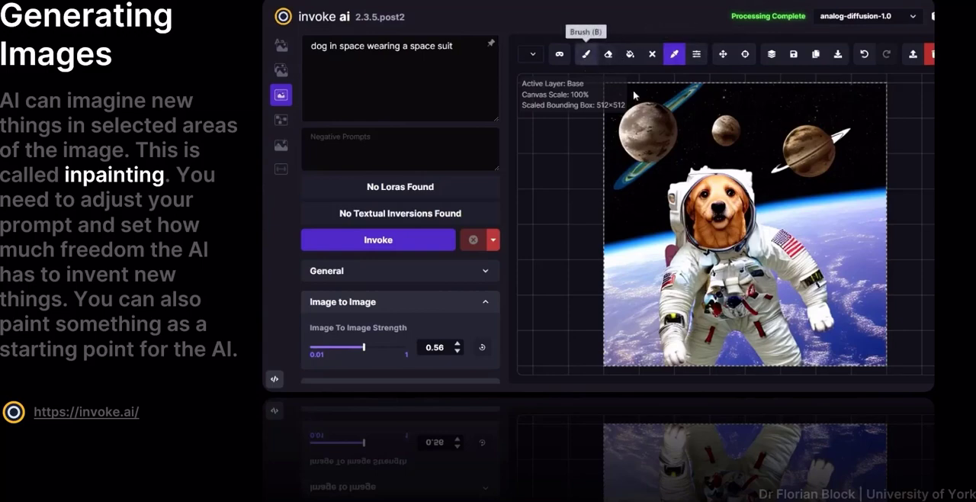
- Brush a pale grey moon shape into the sky, then choose darker grey for crater spots
click(586, 54)
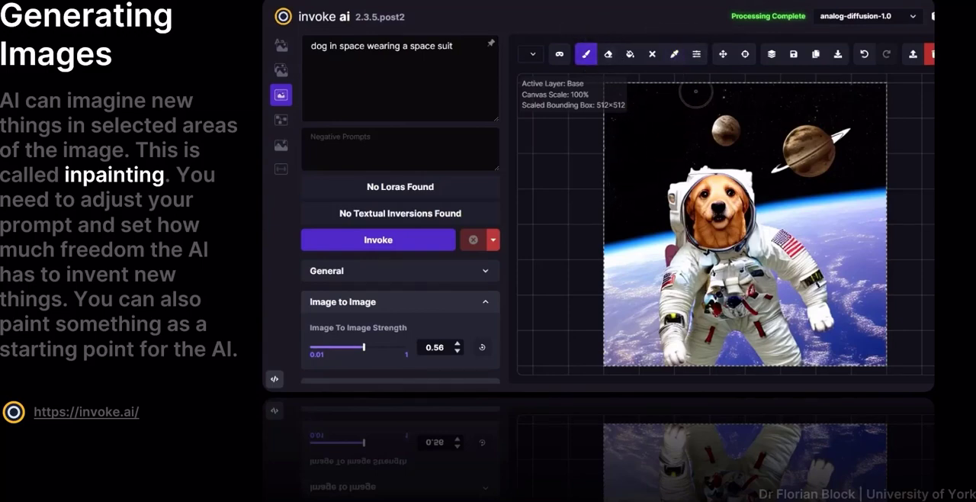
mouse_move(633, 109)
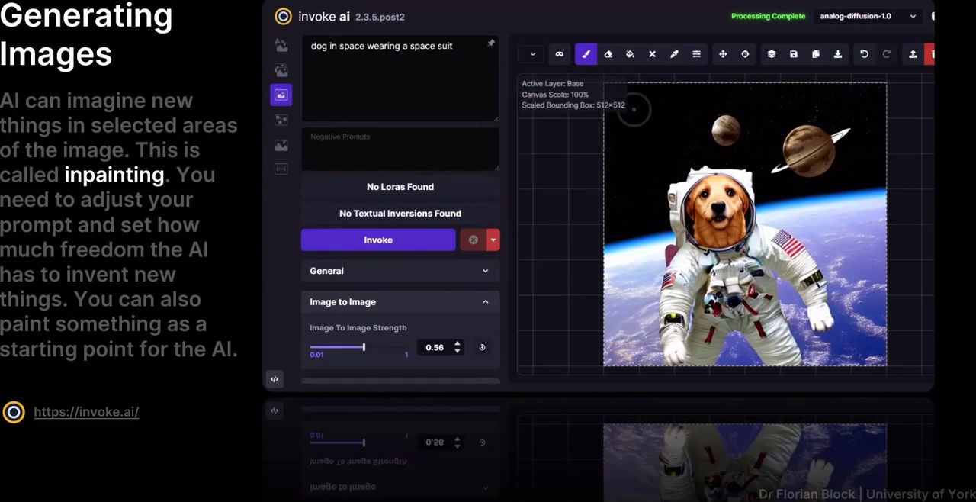
mouse_move(630, 160)
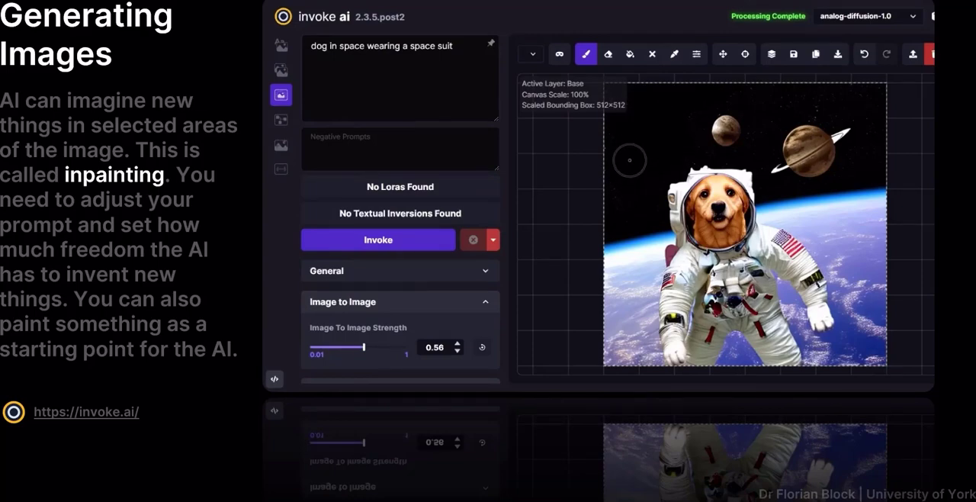
mouse_move(640, 102)
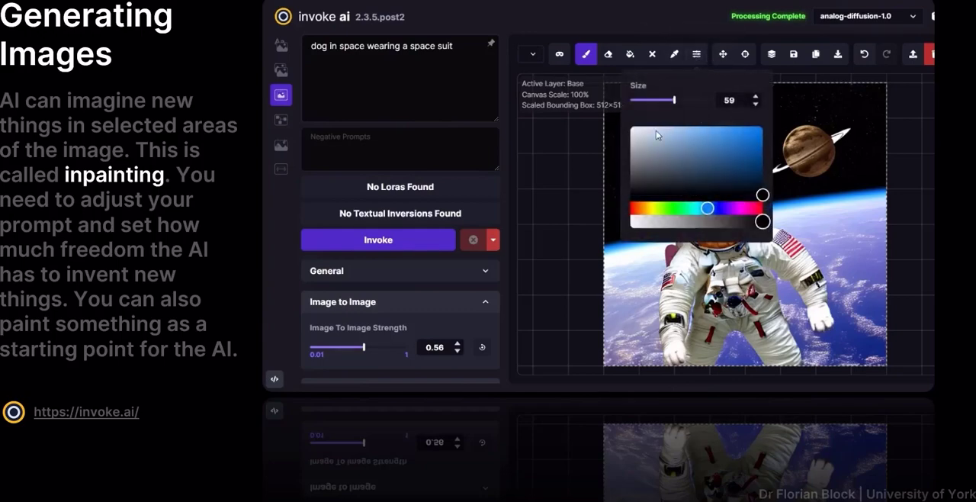
drag(762, 195, 645, 142)
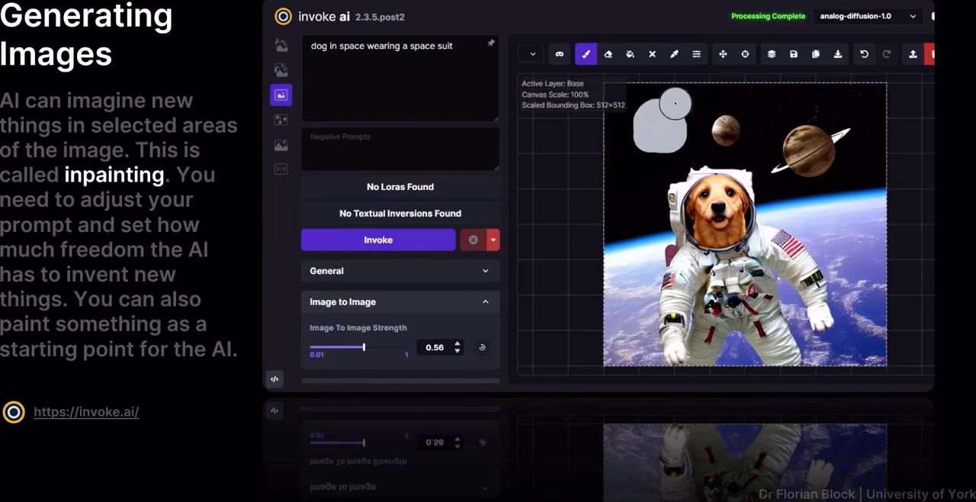
click(696, 54)
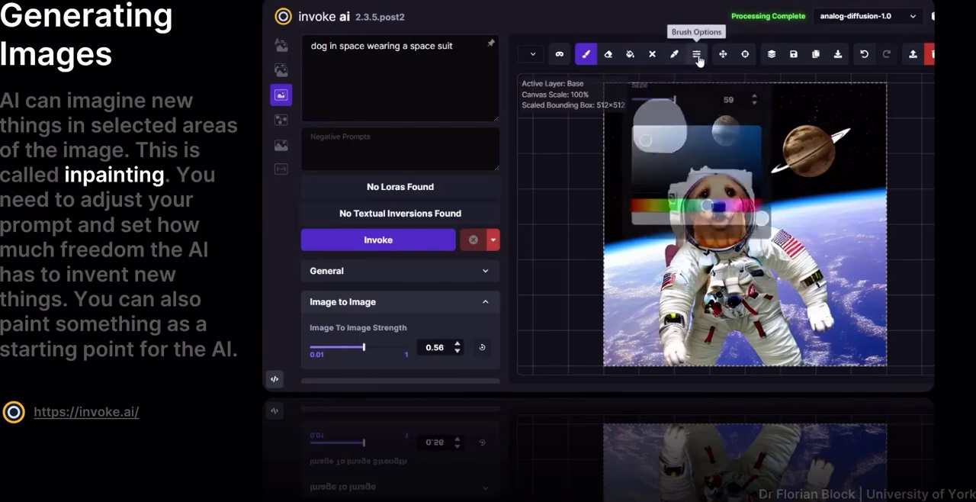
click(697, 53)
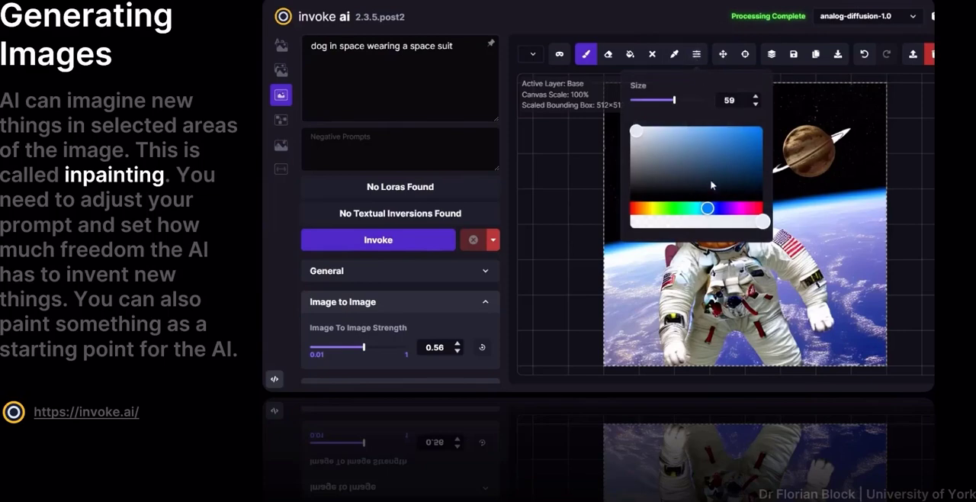
drag(671, 100, 644, 100)
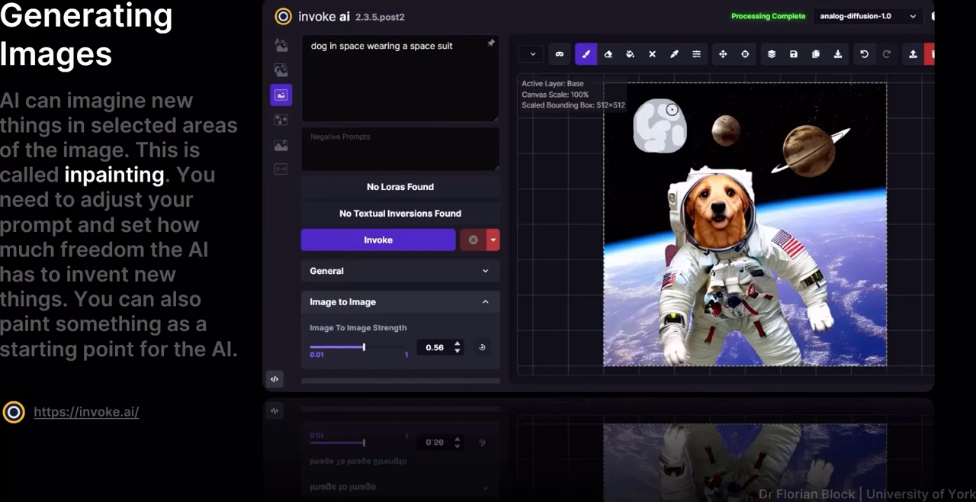
- Switch the active canvas layer to Mask and review the brush settings
click(530, 54)
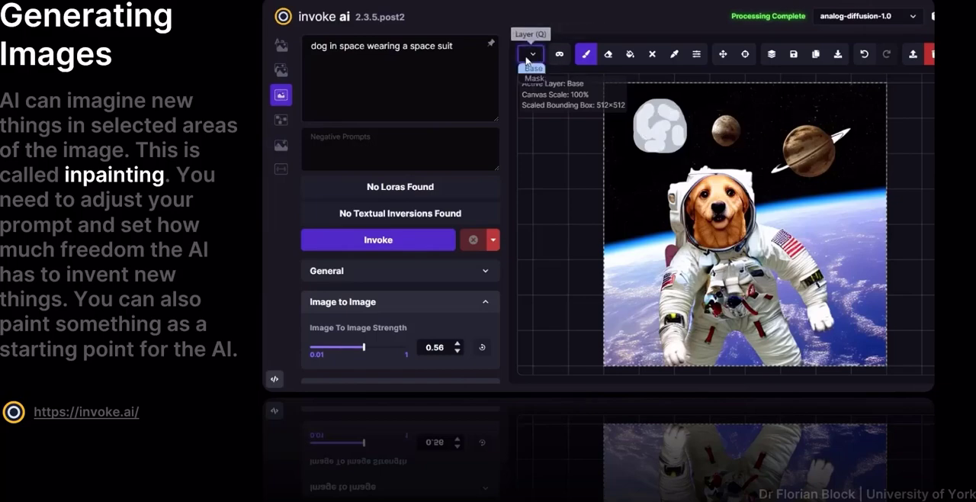
click(530, 55)
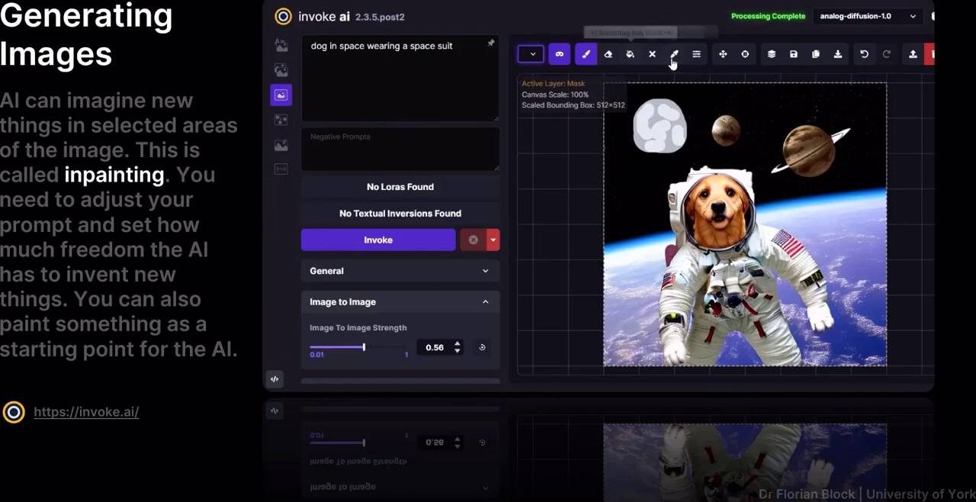
click(697, 53)
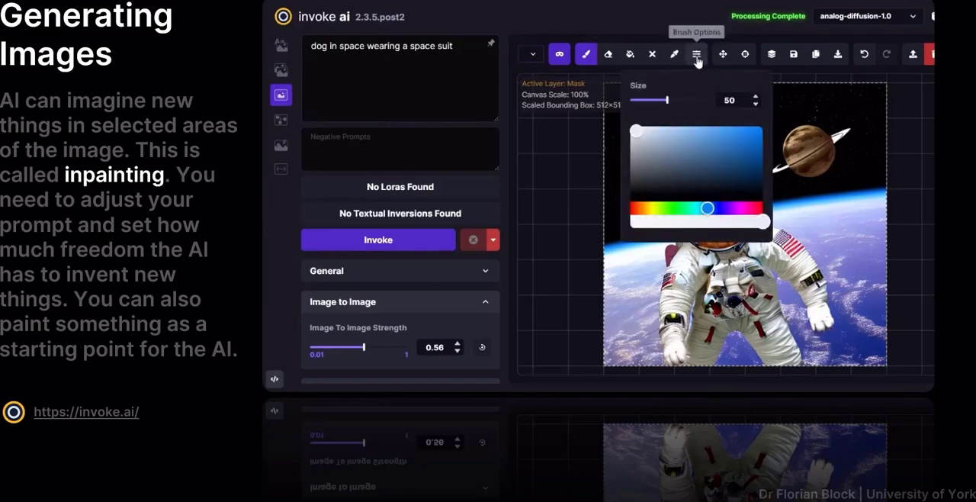
click(695, 53)
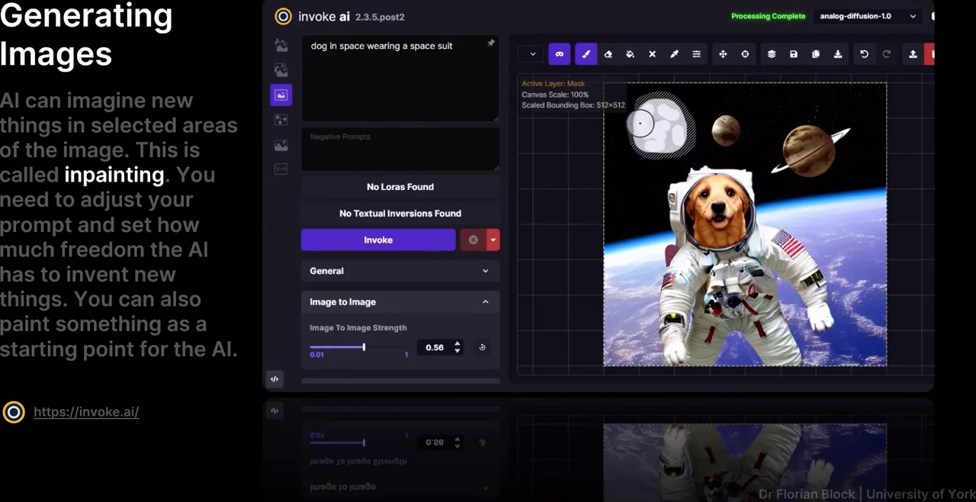
mouse_move(650, 169)
text(moon, )
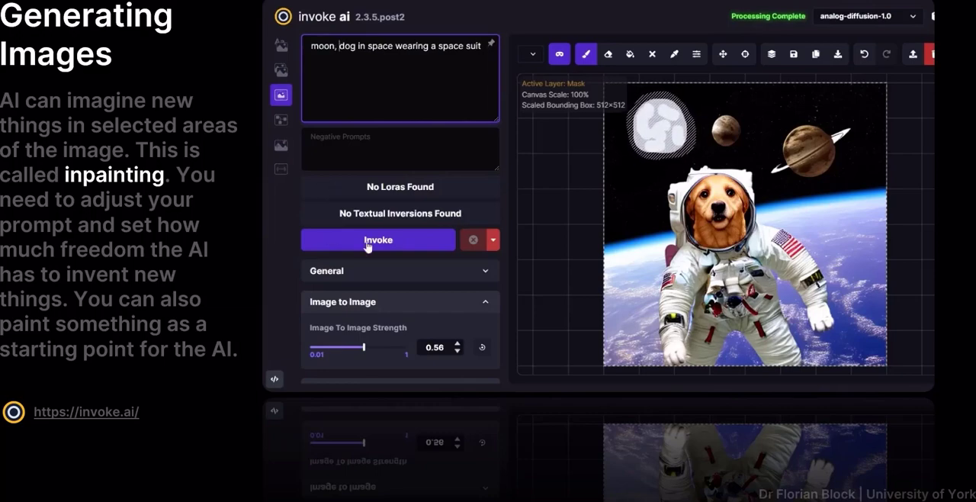
- Run Invoke to inpaint the masked moon area
click(378, 239)
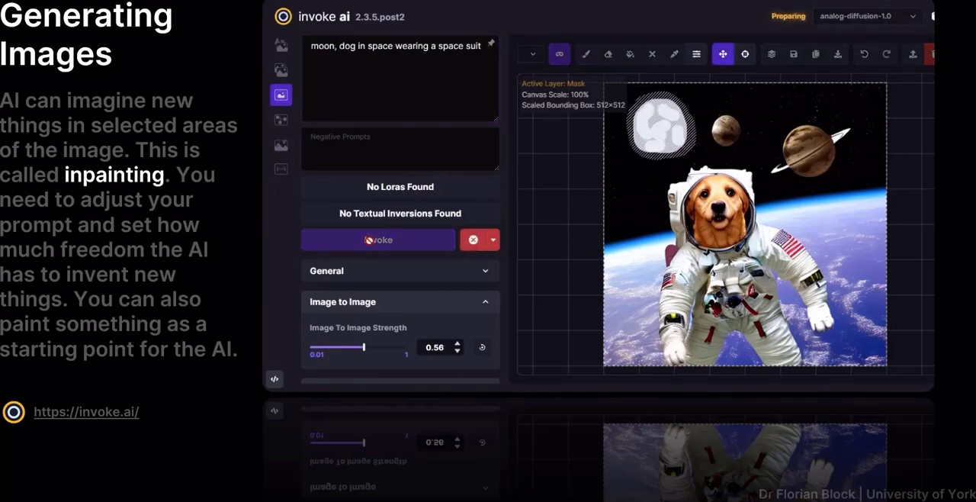
click(378, 239)
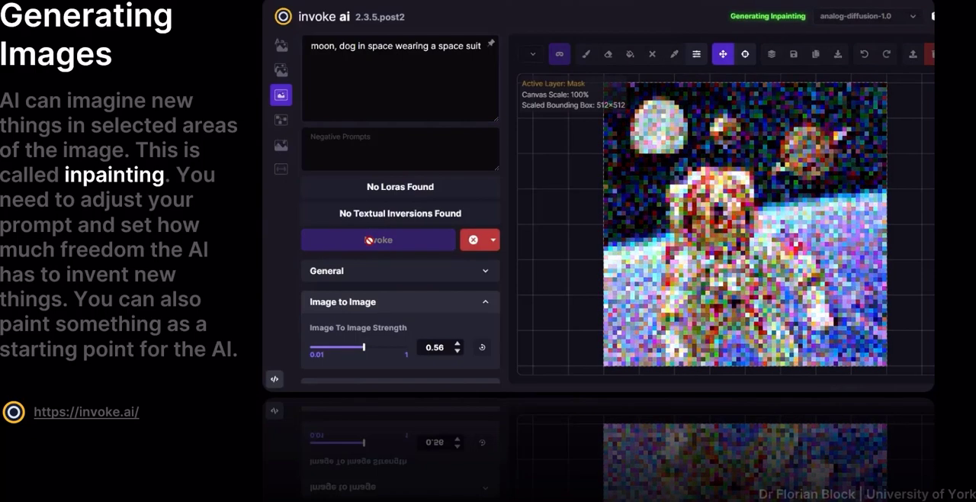
click(377, 240)
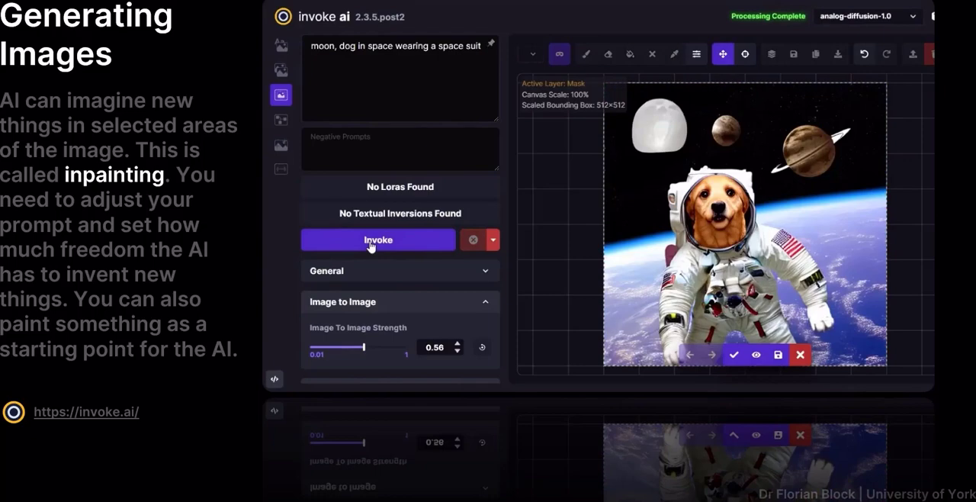
mouse_move(610, 186)
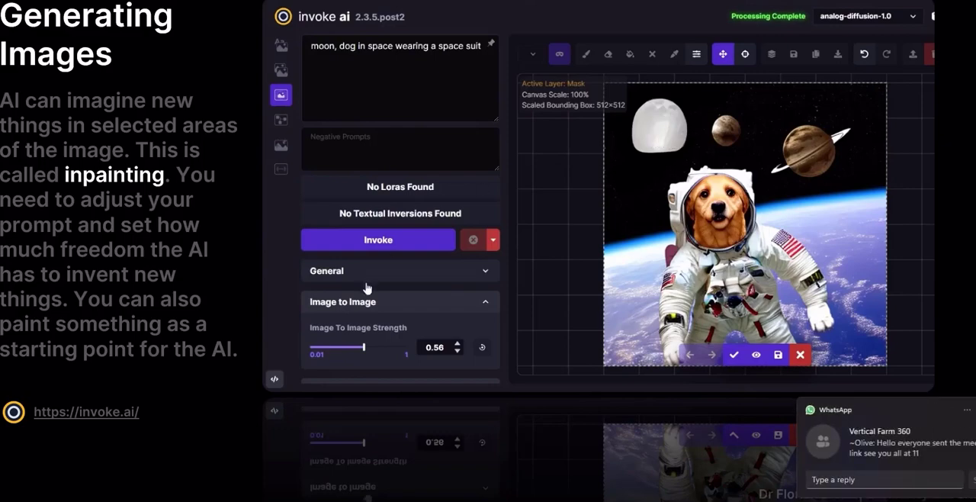
- Raise image-to-image strength to 0.86, regenerate the moon, and browse back to an earlier variant
drag(359, 347, 375, 347)
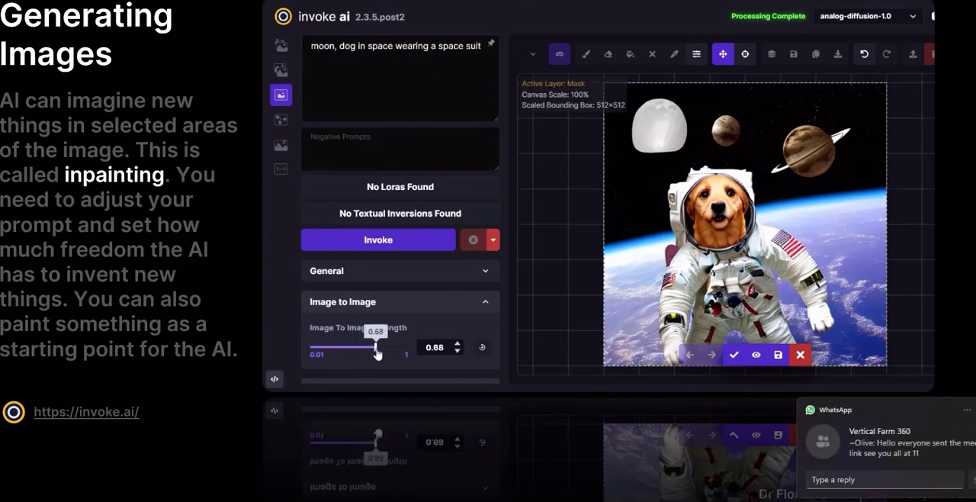
drag(376, 347, 397, 347)
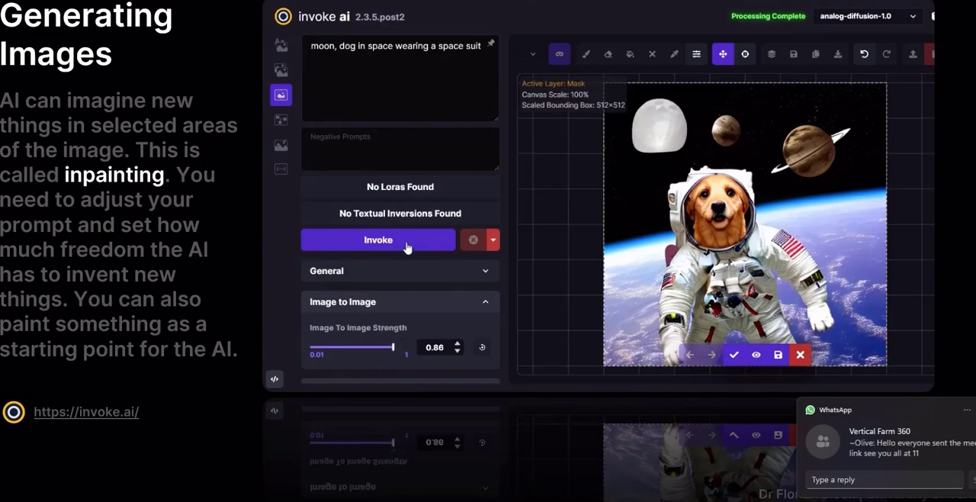
click(377, 240)
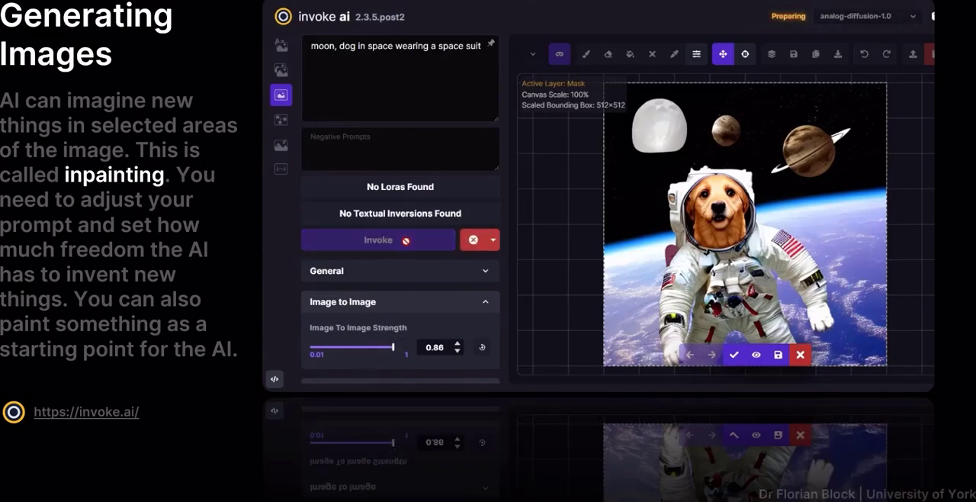
click(377, 240)
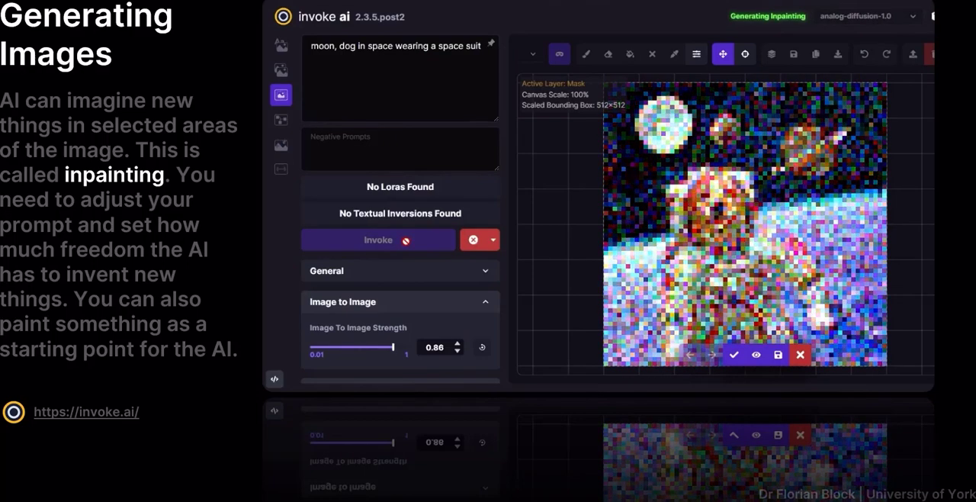
click(378, 239)
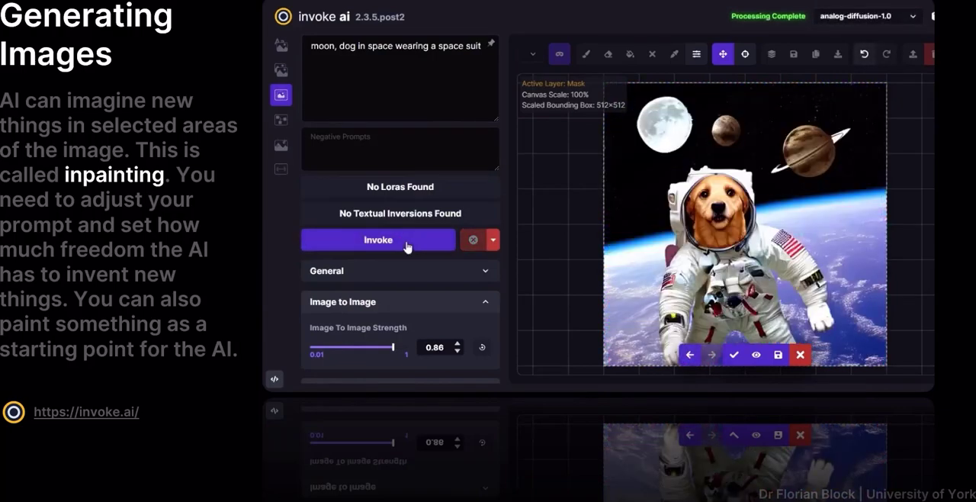
click(378, 240)
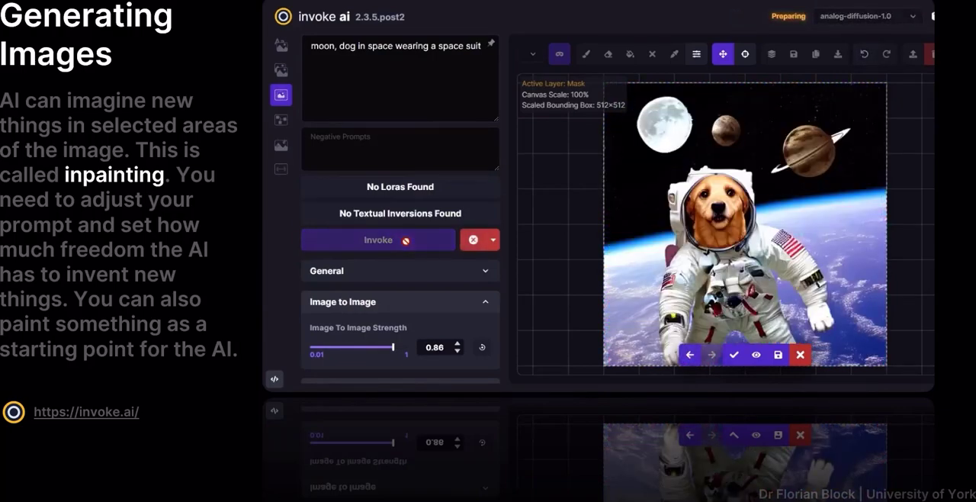
click(378, 239)
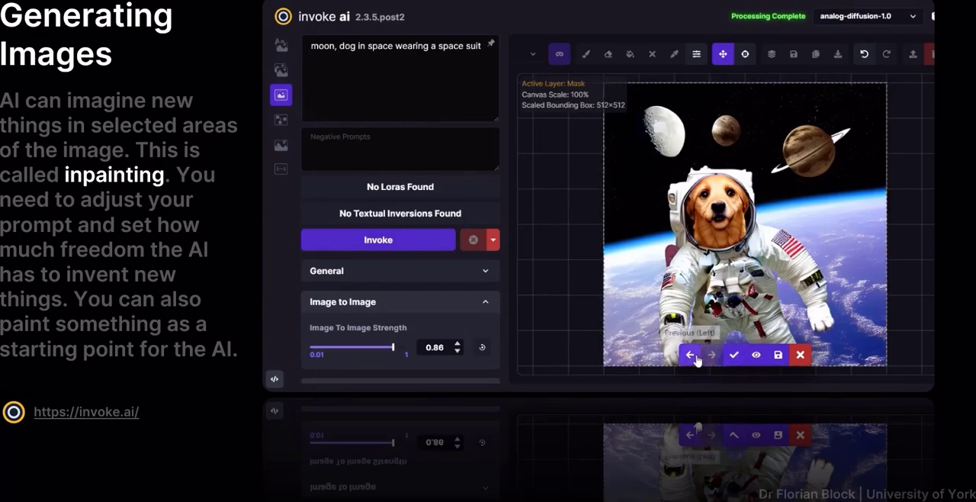
click(711, 355)
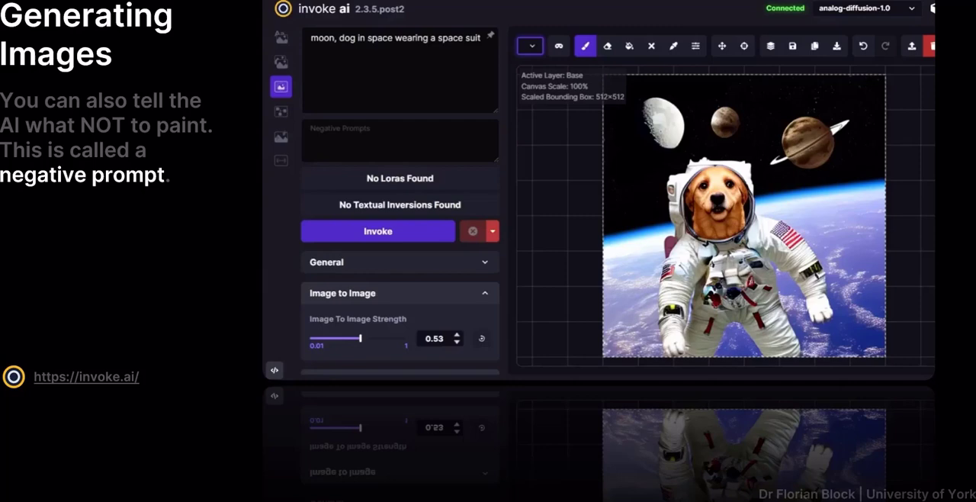
mouse_move(763, 150)
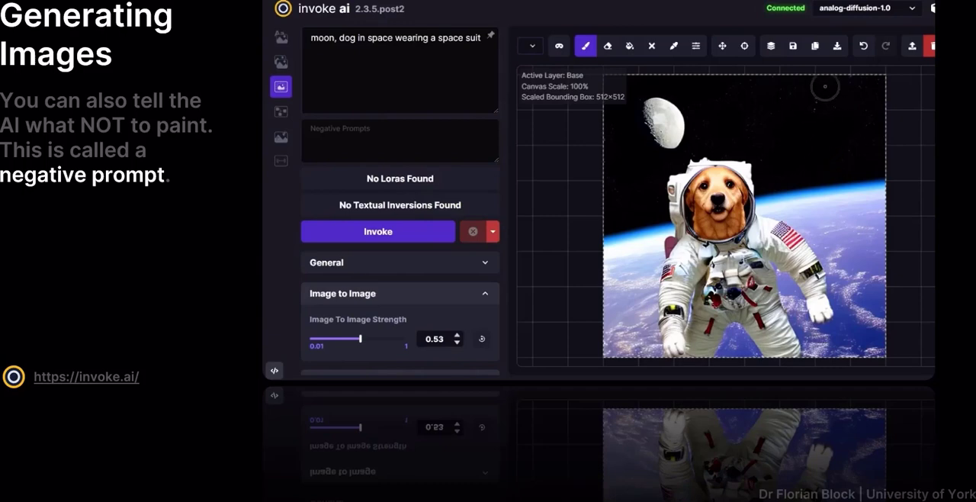
- Choose a blue brush colour and paint a band across the upper-right sky
click(694, 46)
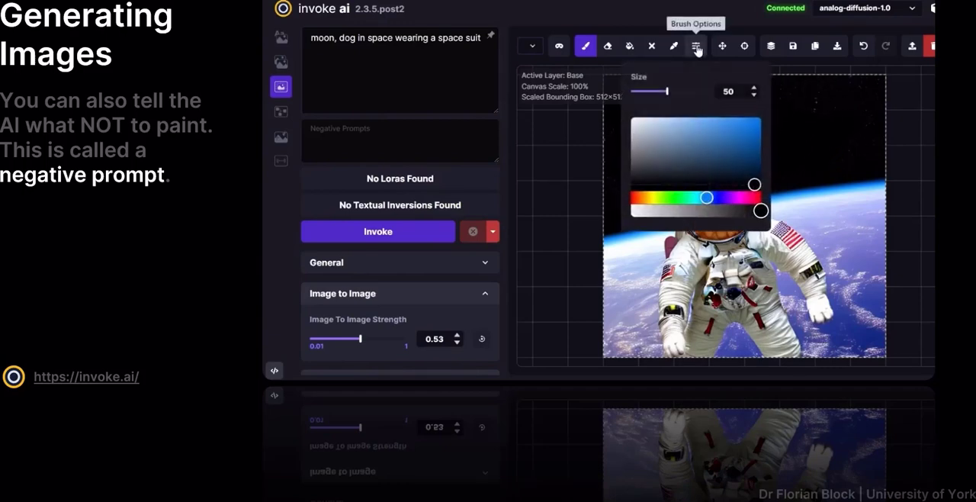
drag(707, 199, 645, 198)
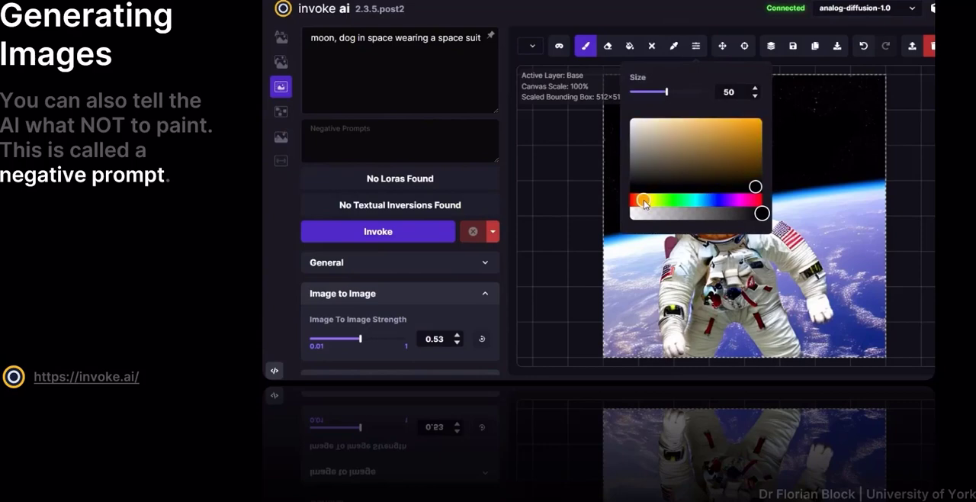
drag(645, 200, 701, 200)
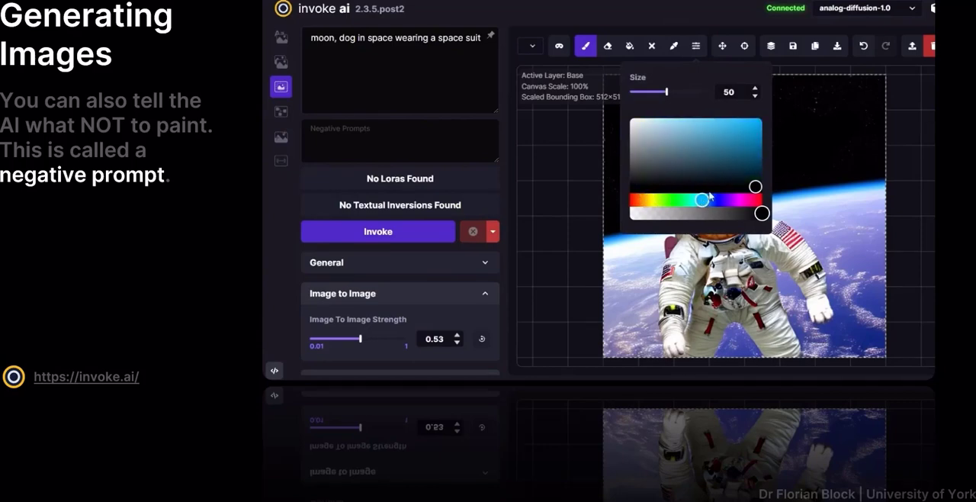
click(674, 46)
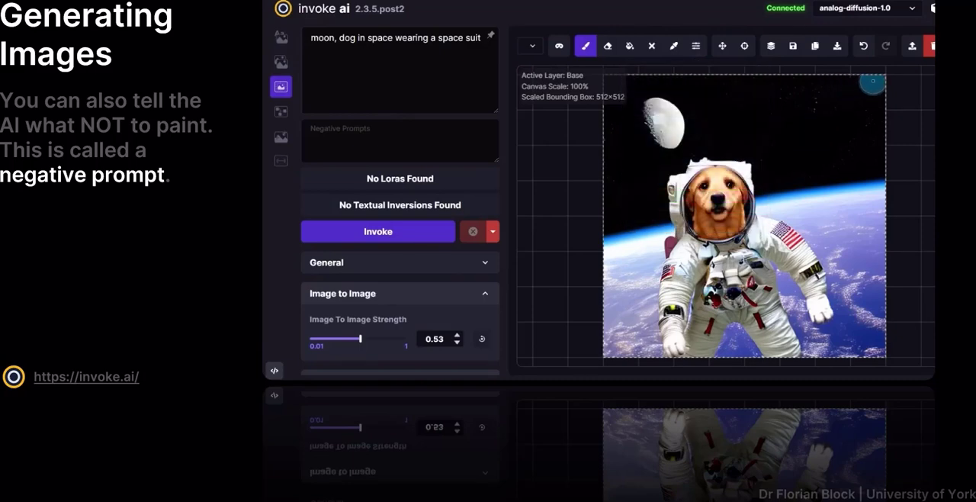
drag(873, 84, 772, 184)
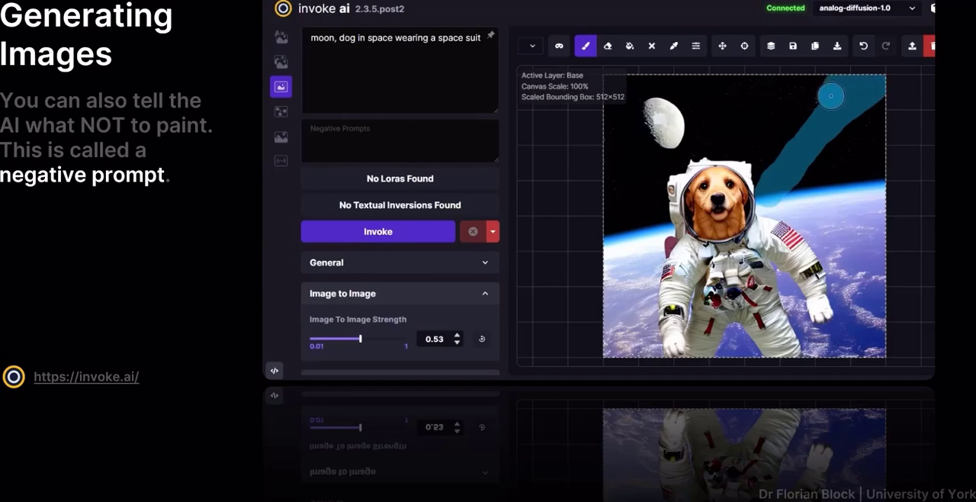
mouse_move(722, 45)
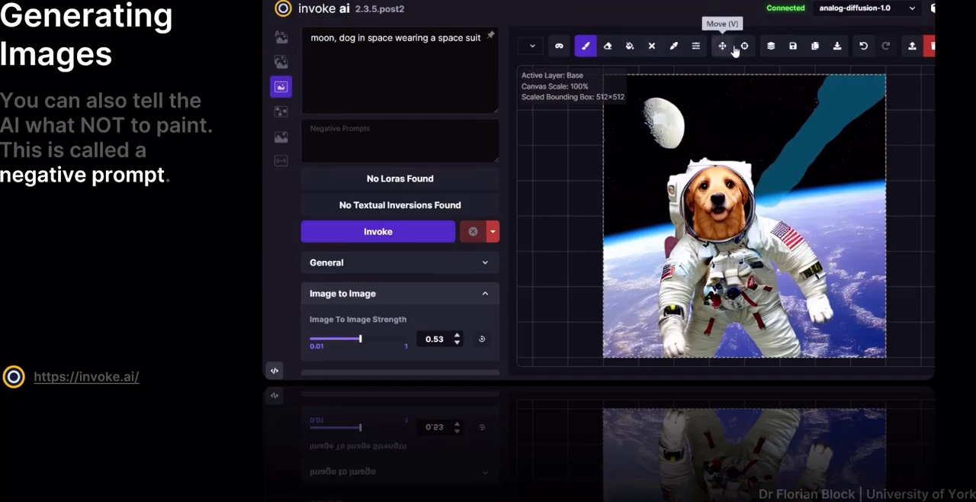
click(745, 46)
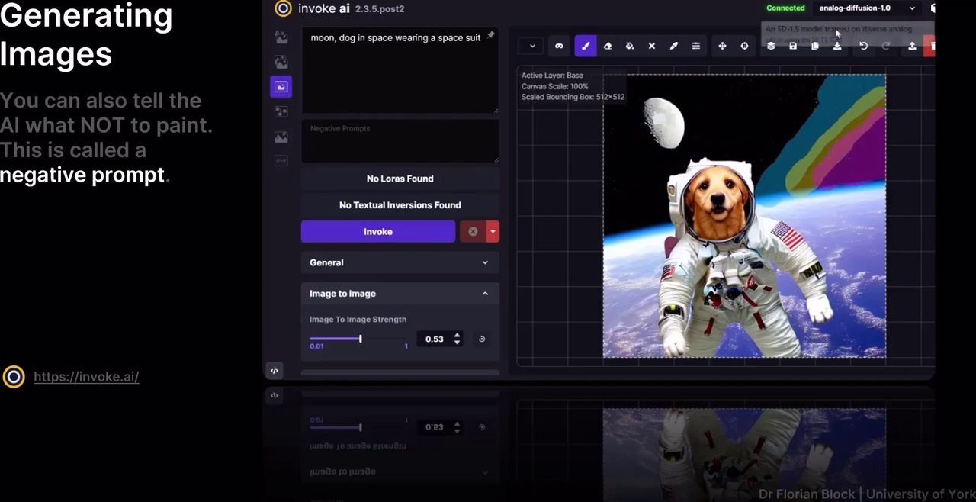
mouse_move(712, 110)
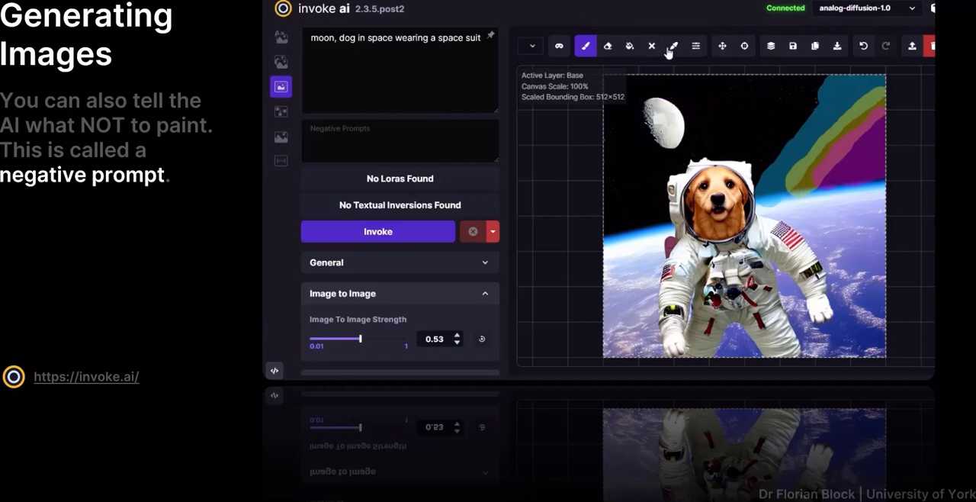
- Switch the canvas editing layer from the image to the Mask layer
click(531, 46)
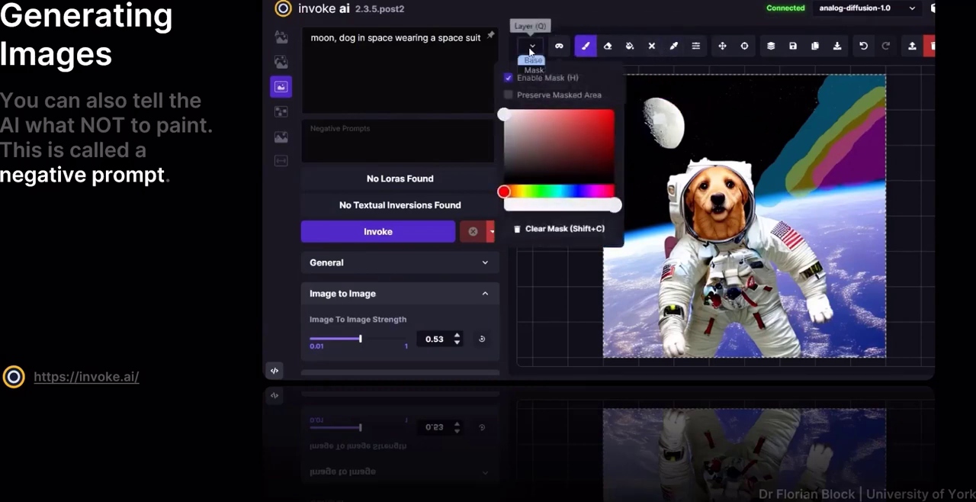
click(531, 46)
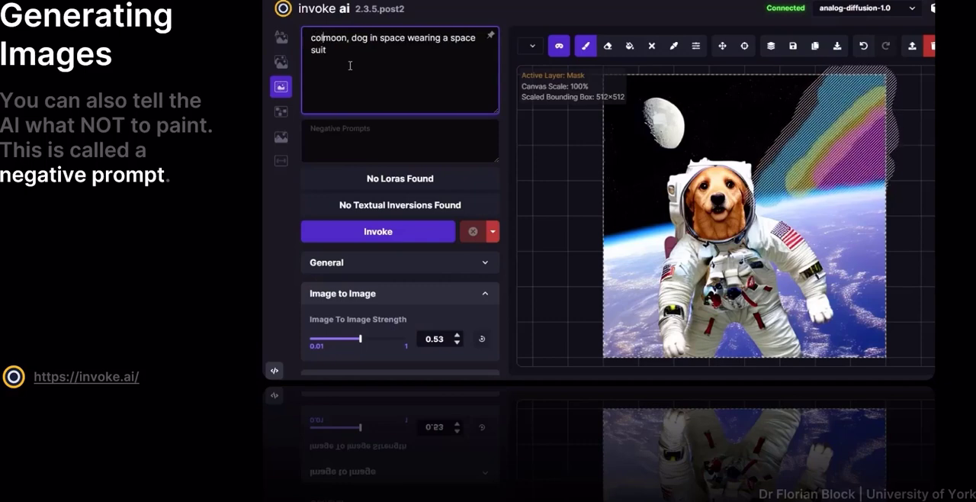
- Add 'colourful nebula' to the prompt and inpaint the masked strokes
text(colourful nebula,)
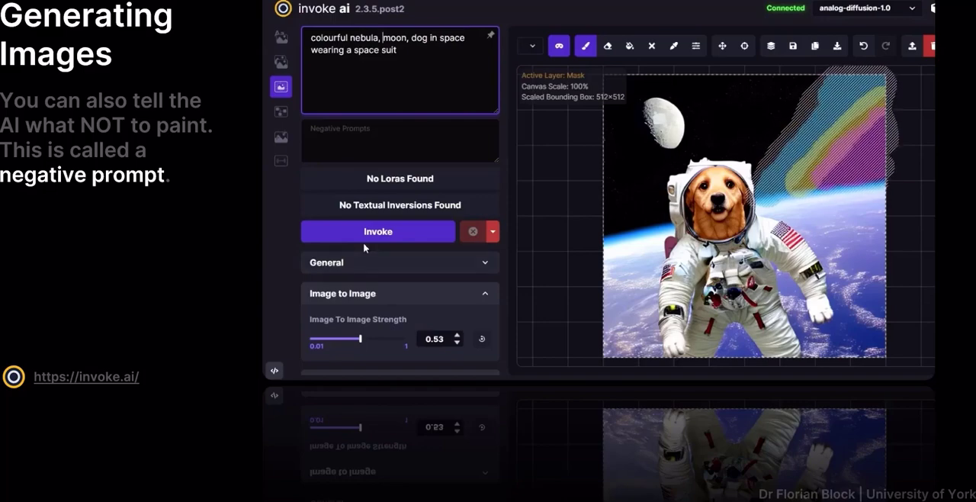
click(378, 231)
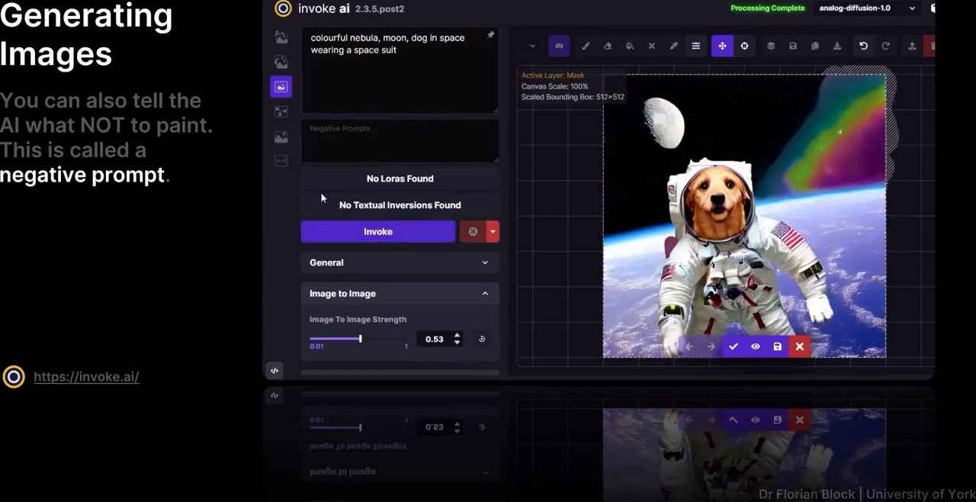
- Raise image-to-image strength to 0.79 and regenerate the masked sky several times
drag(358, 338, 385, 338)
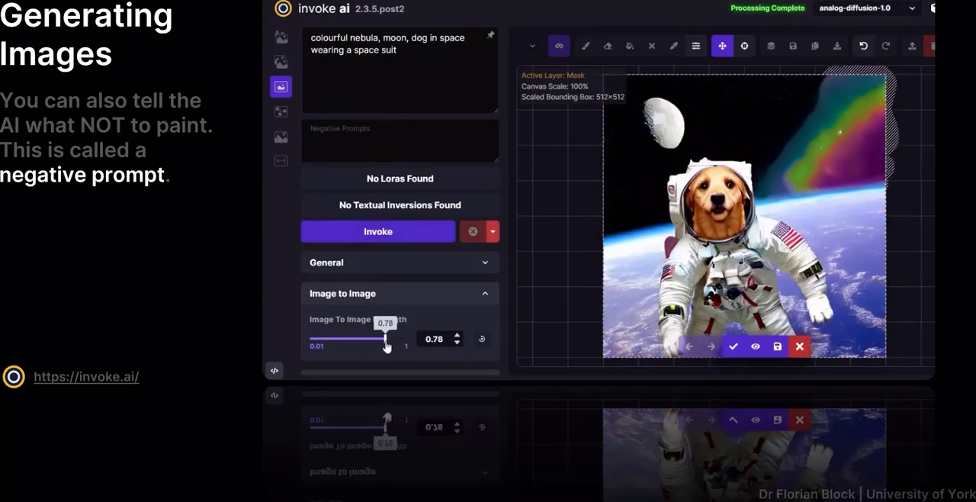
click(377, 231)
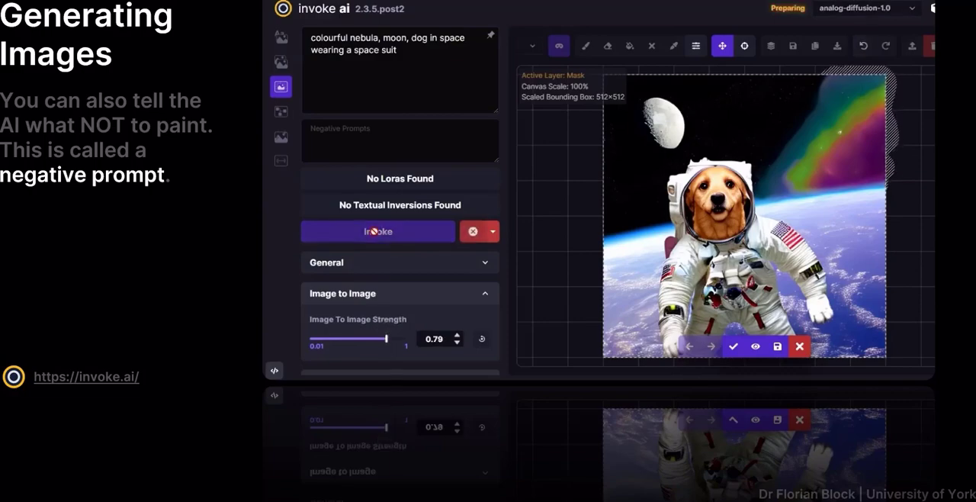
click(377, 231)
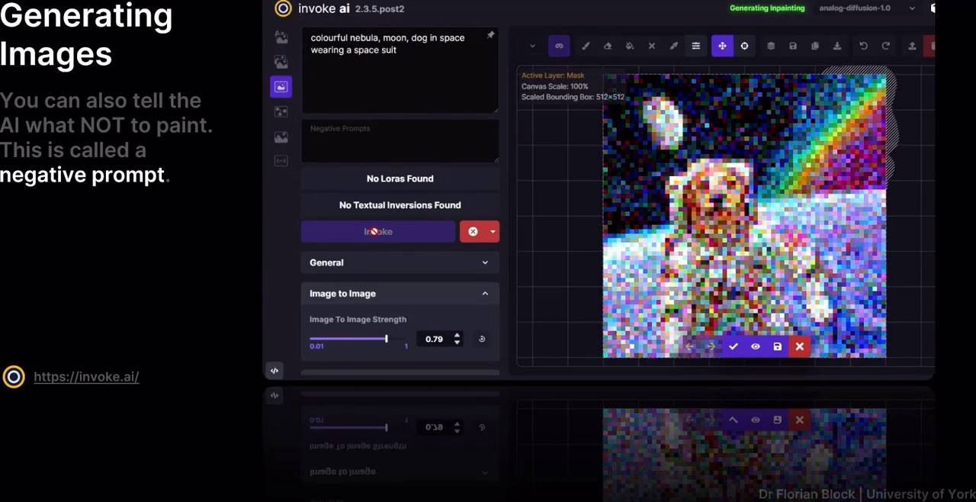
click(378, 231)
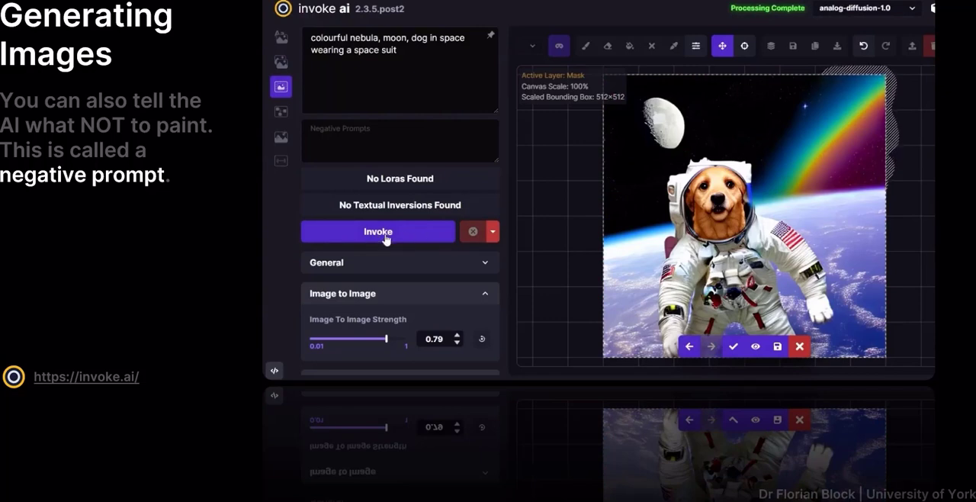
click(400, 141)
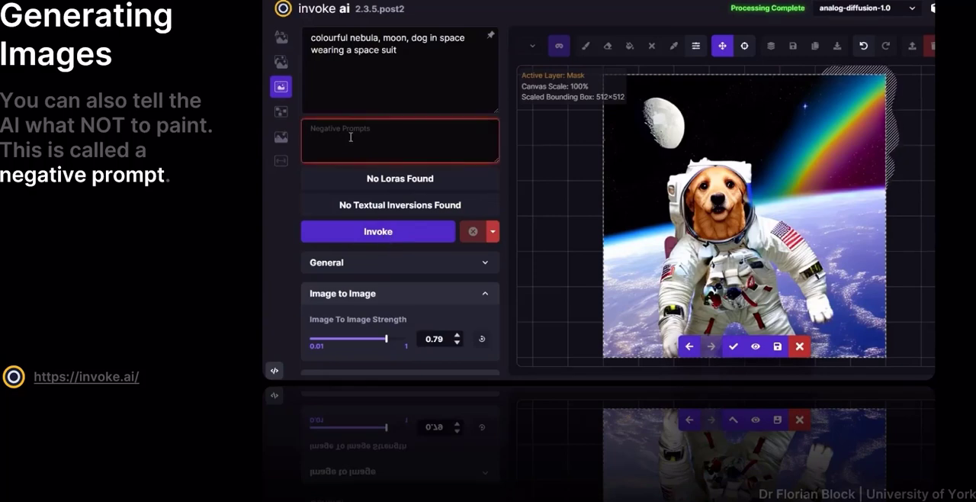
- Enter 'rainbow' as a negative prompt and regenerate the masked sky
text(rainbow)
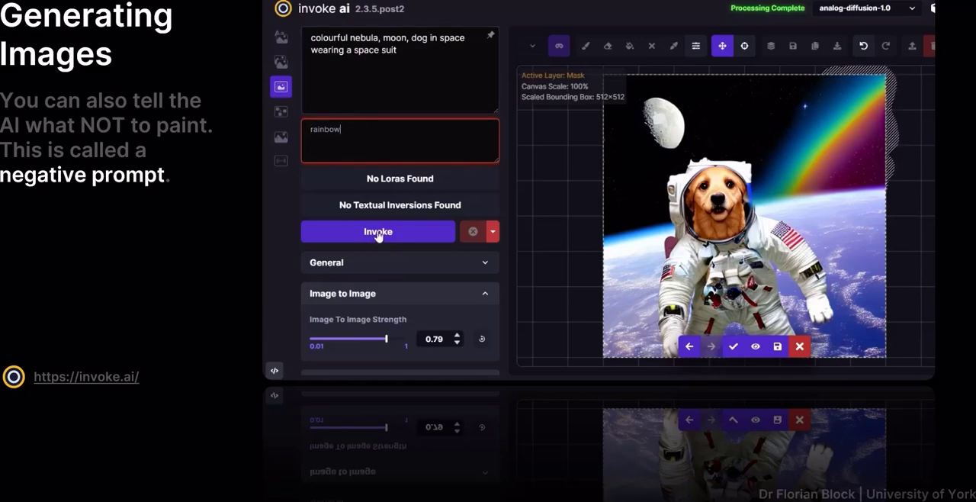
click(378, 231)
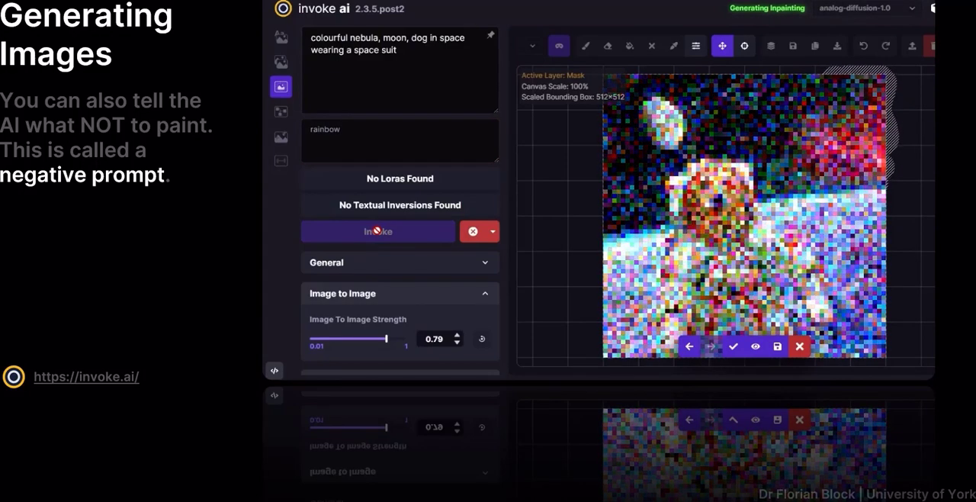
click(378, 232)
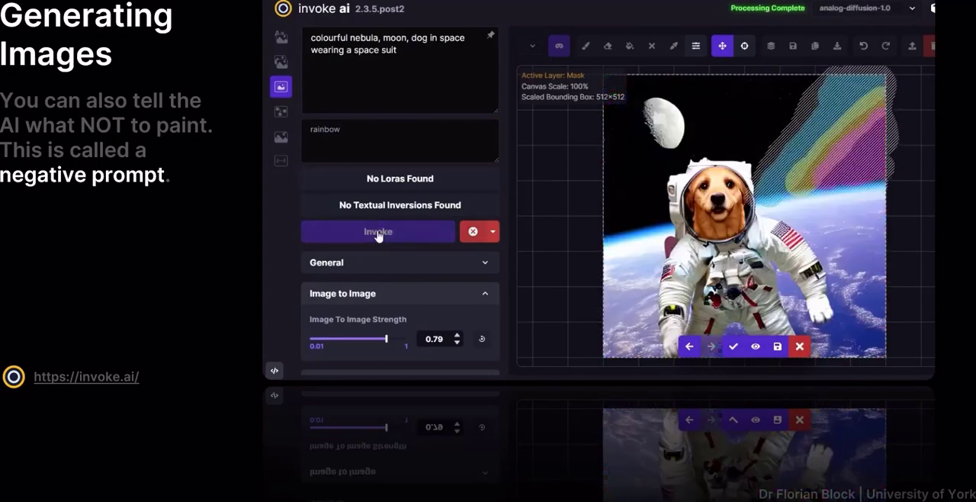
click(377, 232)
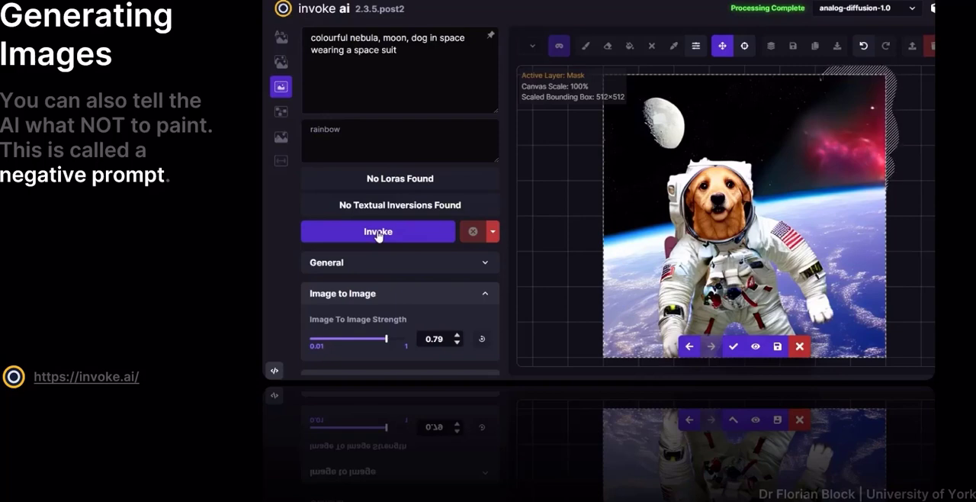
mouse_move(387, 341)
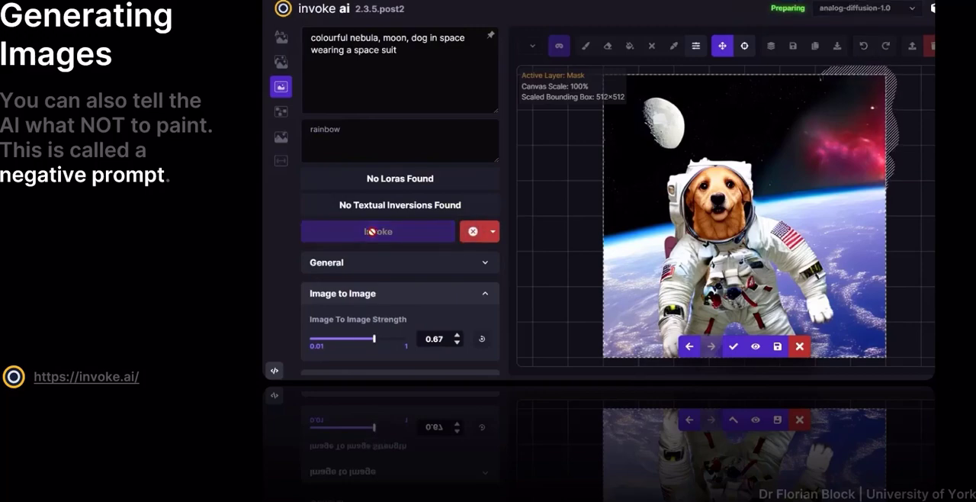
- Regenerate the sky twice more and browse back to the previous nebula result
click(378, 231)
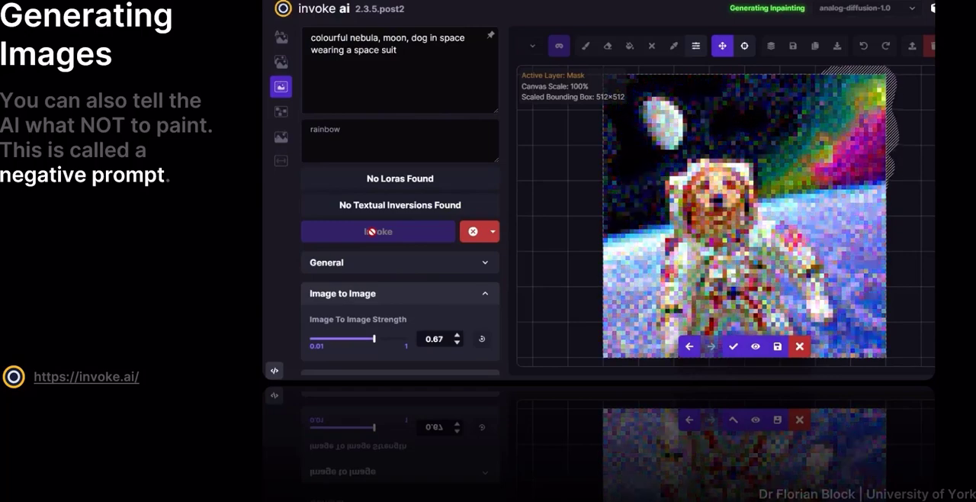
click(378, 232)
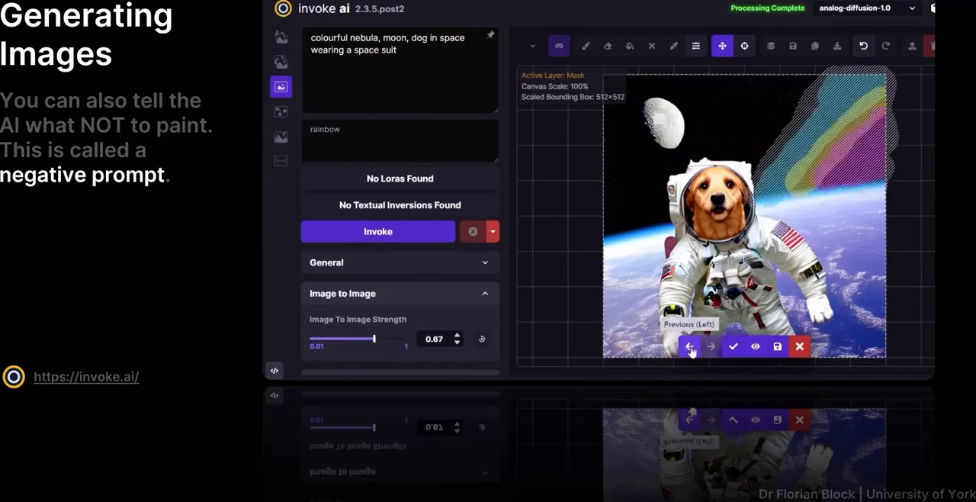
click(688, 346)
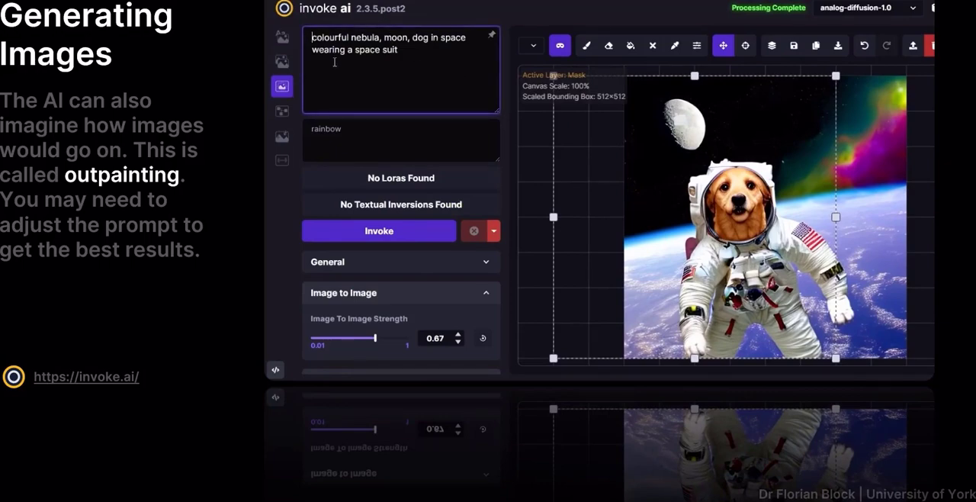
- Prefix the prompt with 'earth,' ahead of the nebula, moon and dog wording
text(earth,)
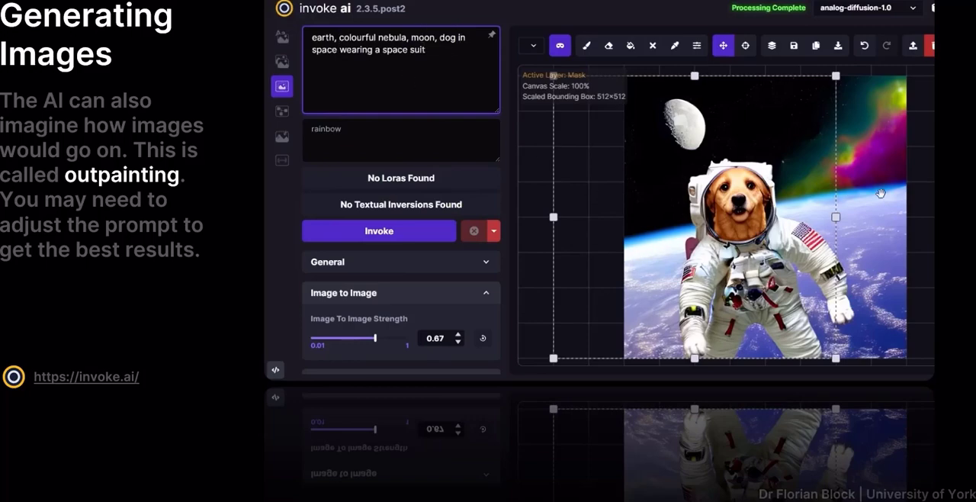
mouse_move(660, 231)
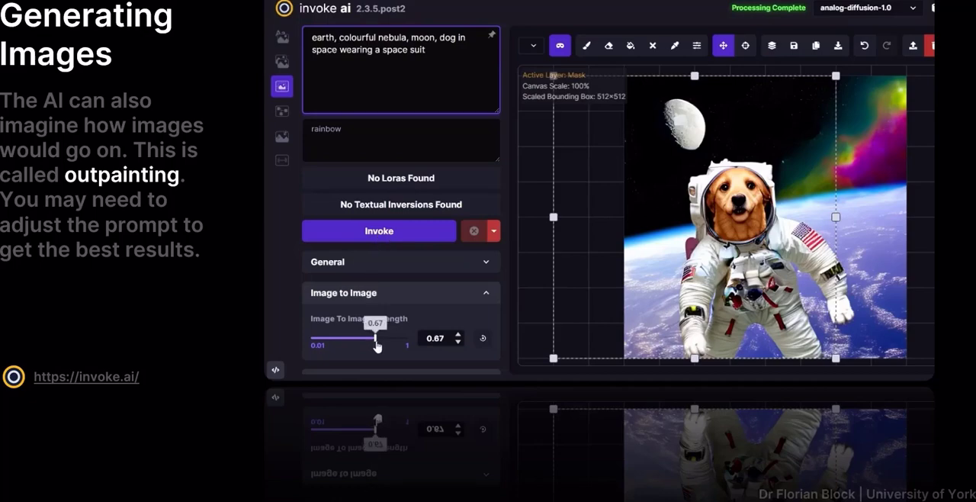
- Outpaint the left strip at image-to-image strength 0.4 and accept the result
drag(376, 338, 349, 338)
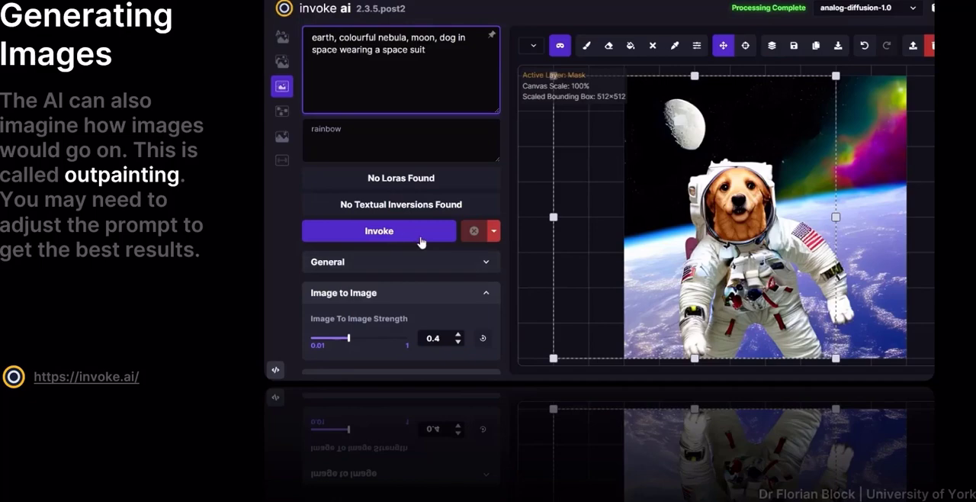
click(379, 230)
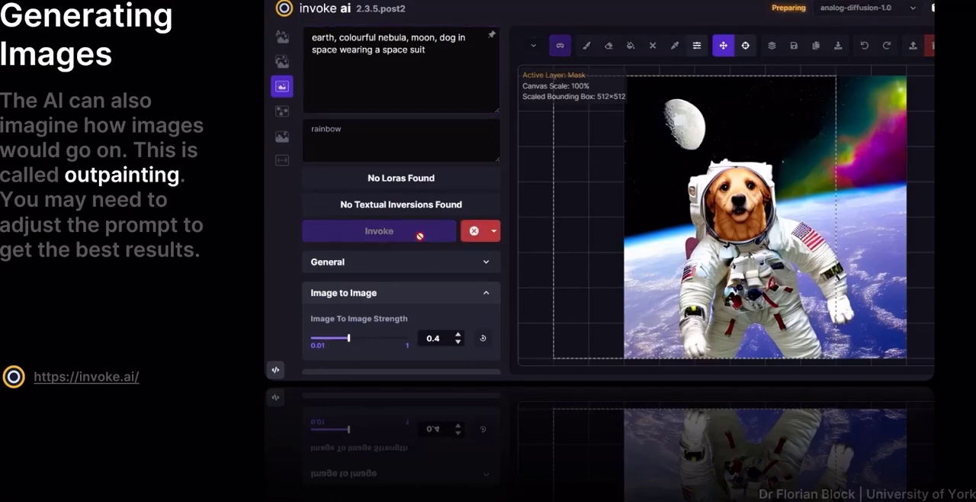
click(379, 231)
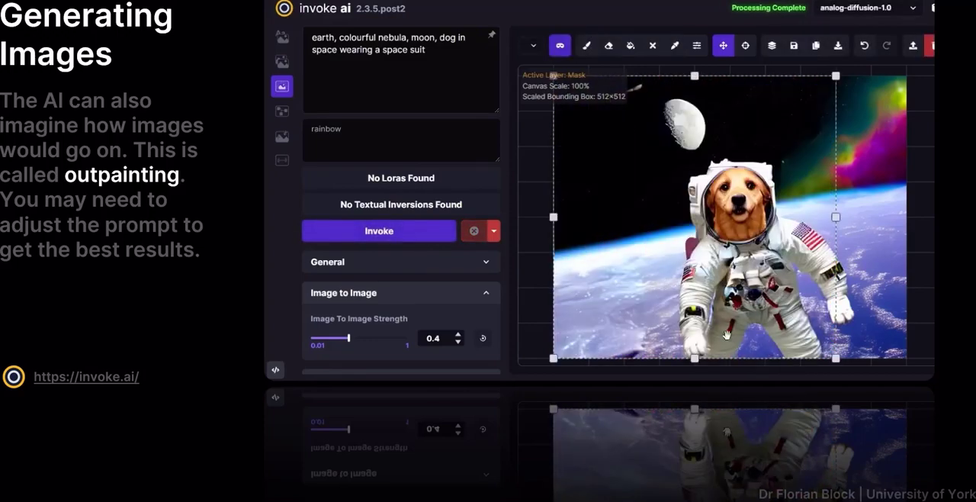
mouse_move(689, 189)
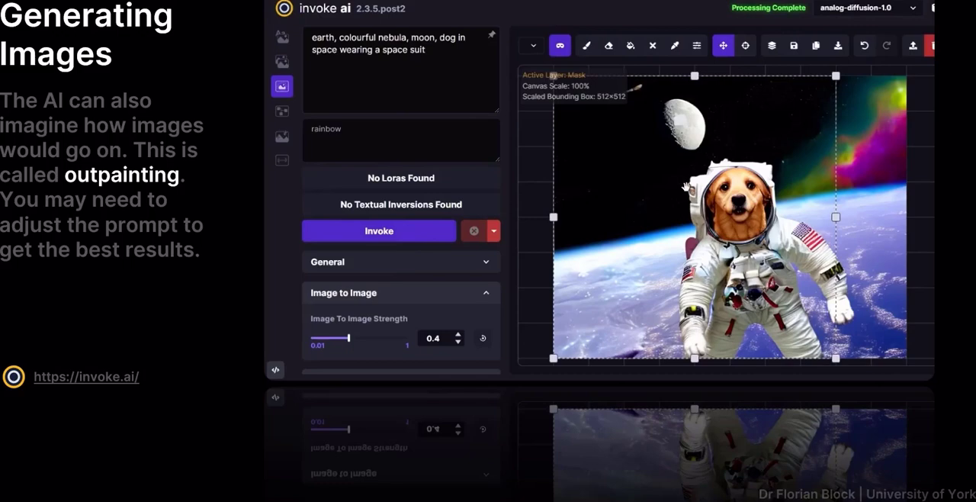
mouse_move(568, 204)
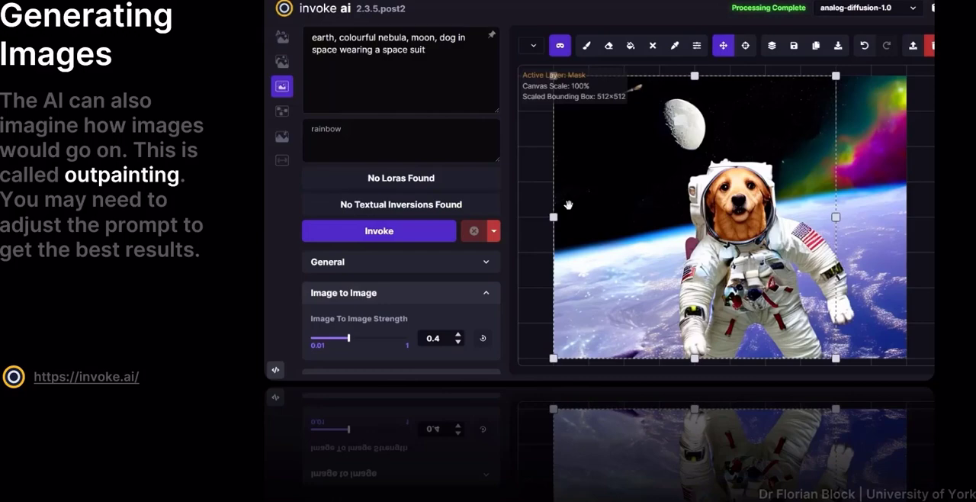
mouse_move(567, 204)
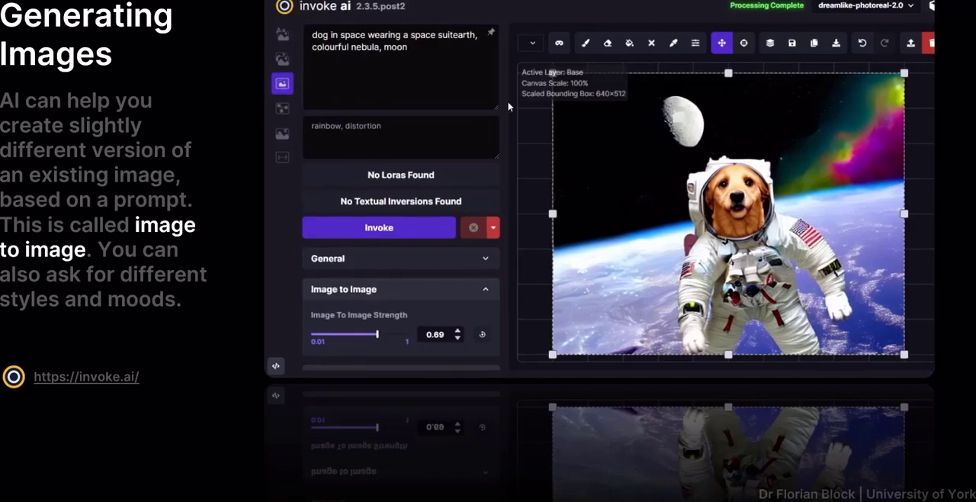
- Append ', digital concept art, highly detailed, award winning, happy' to the prompt's end
click(437, 73)
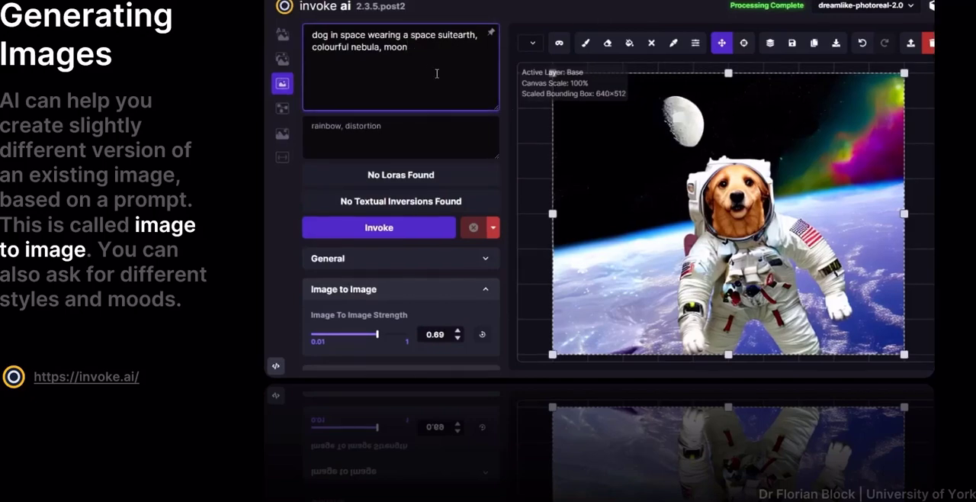
text(,)
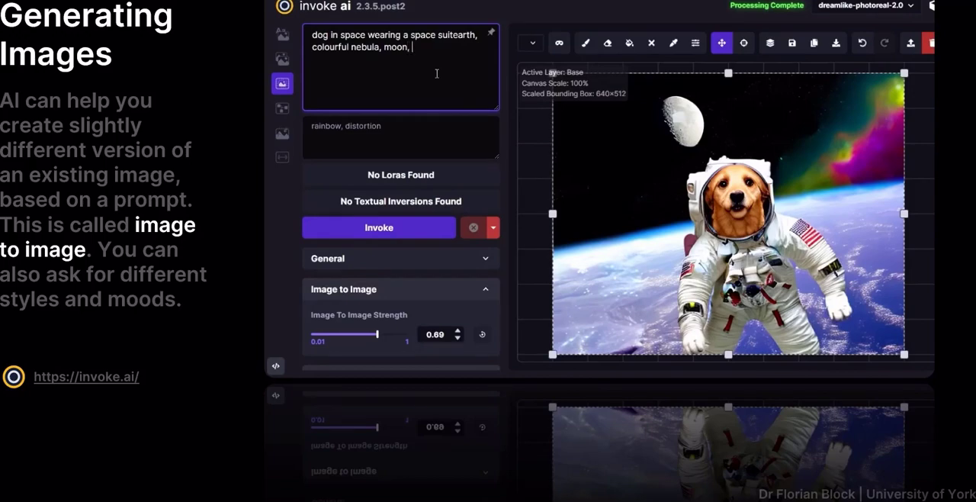
text(d)
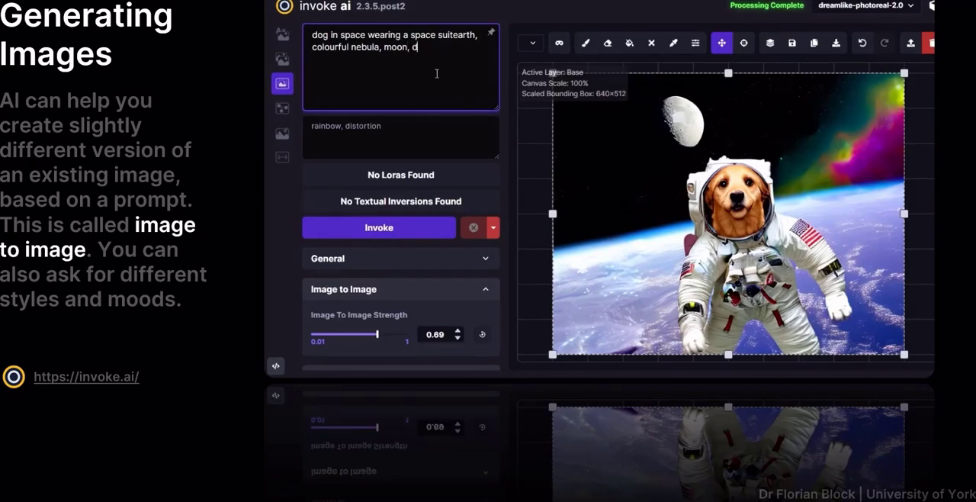
text(igital co)
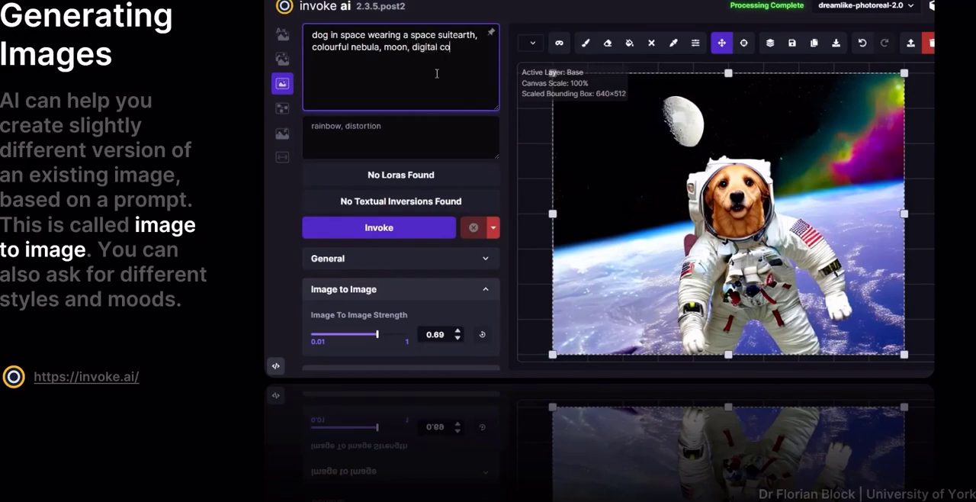
text(ncept art,)
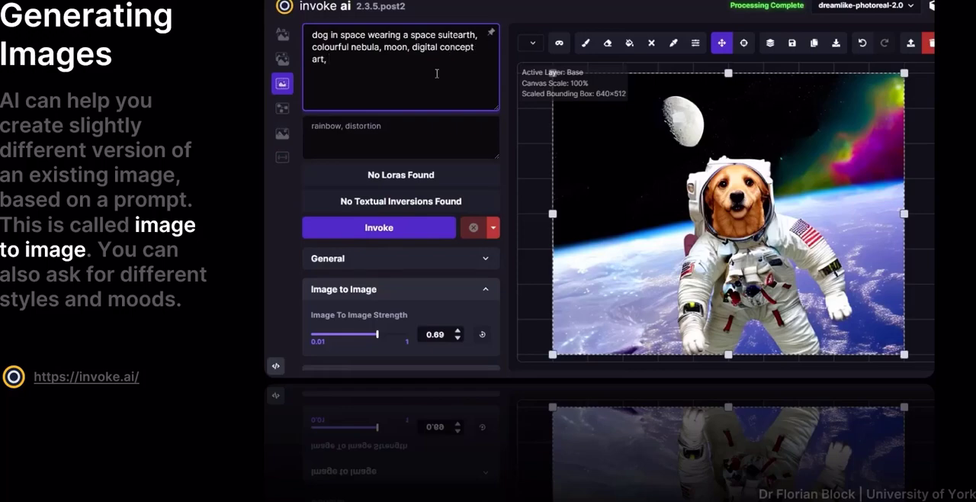
text(, highly det)
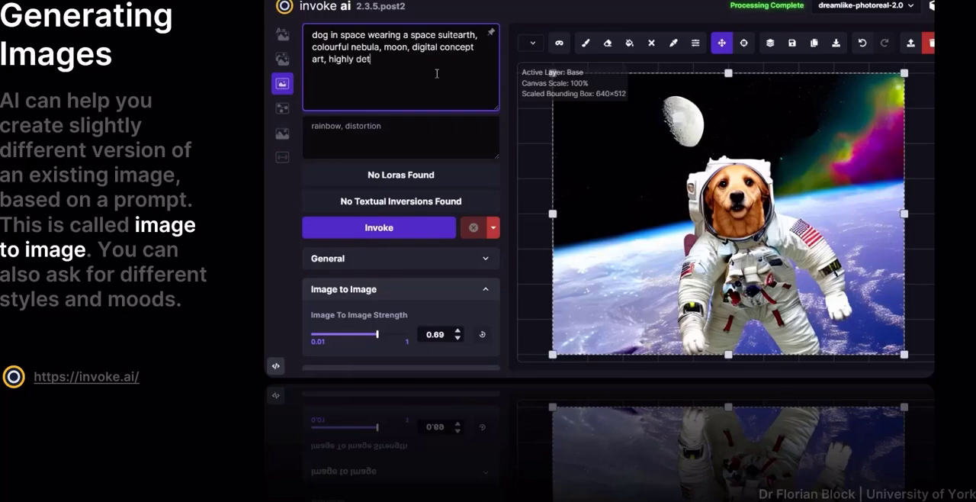
text(ailed,)
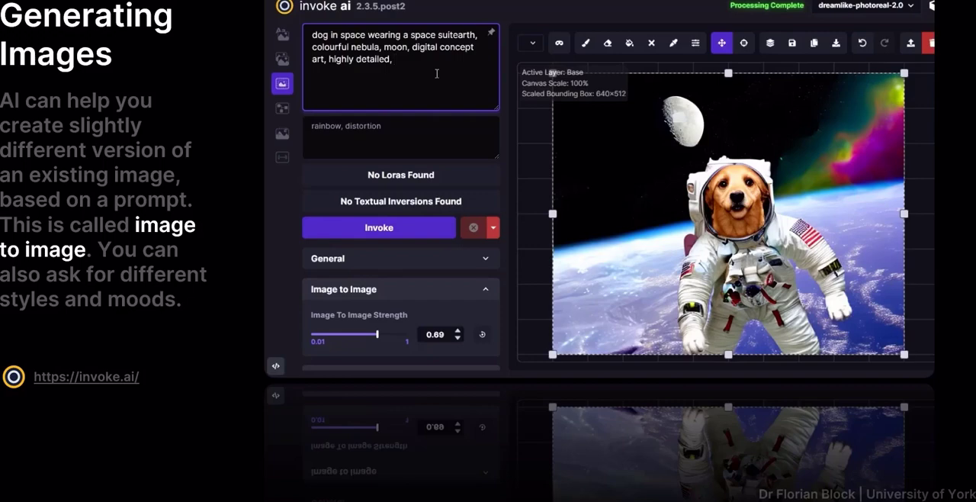
text(award)
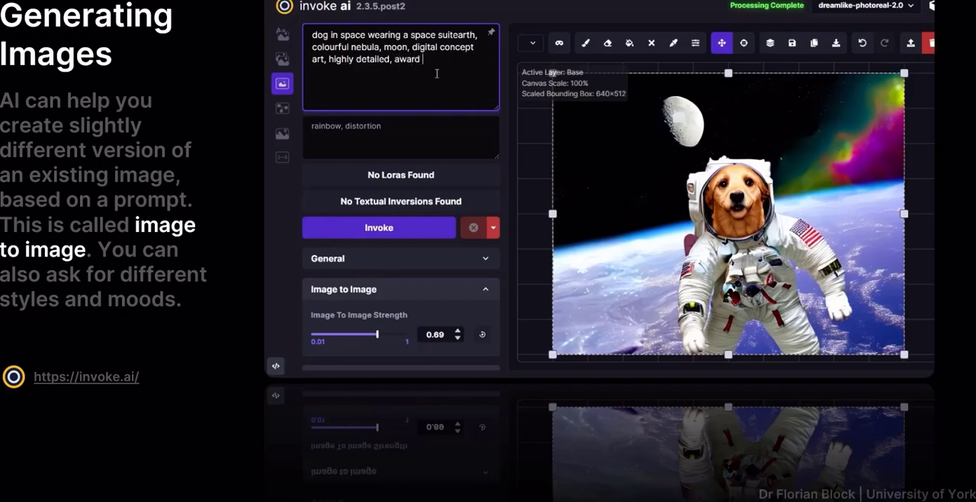
text(winning)
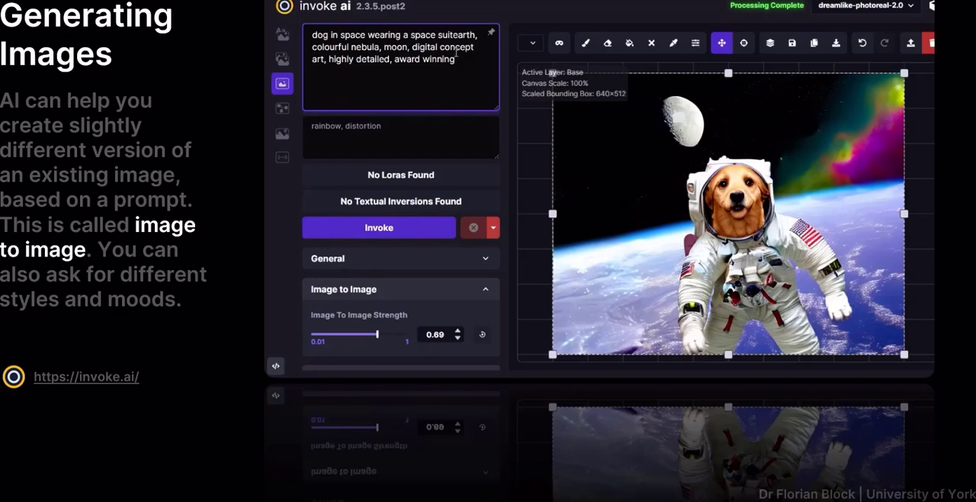
text(,)
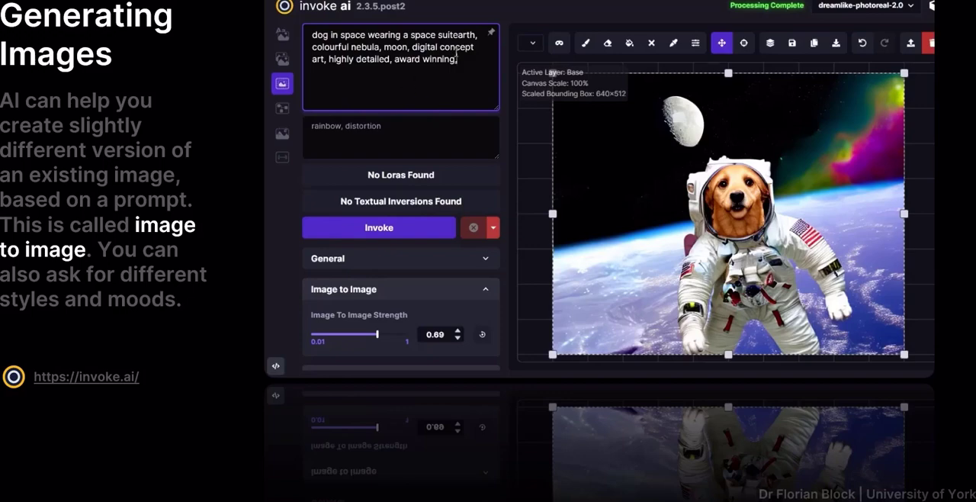
text(happy)
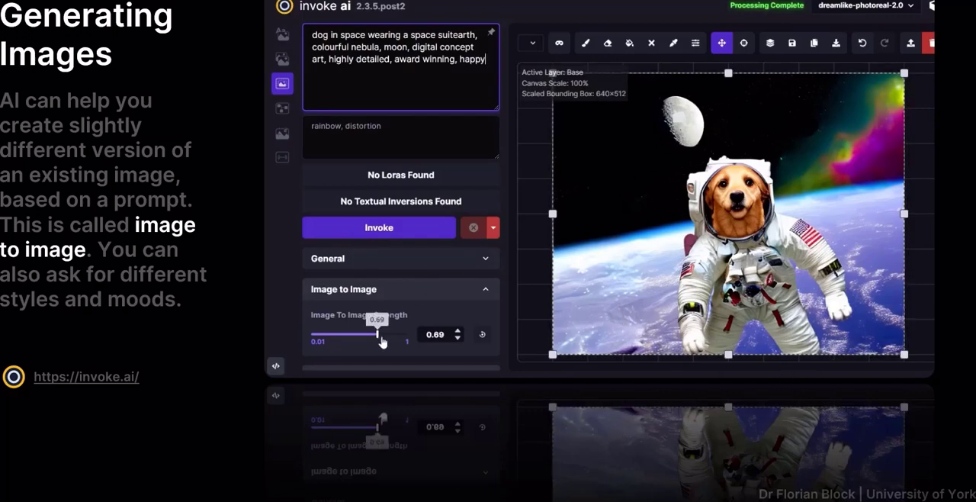
- Set image-to-image strength to 0.66 and render a new dog-above-Earth variation
drag(364, 334, 352, 334)
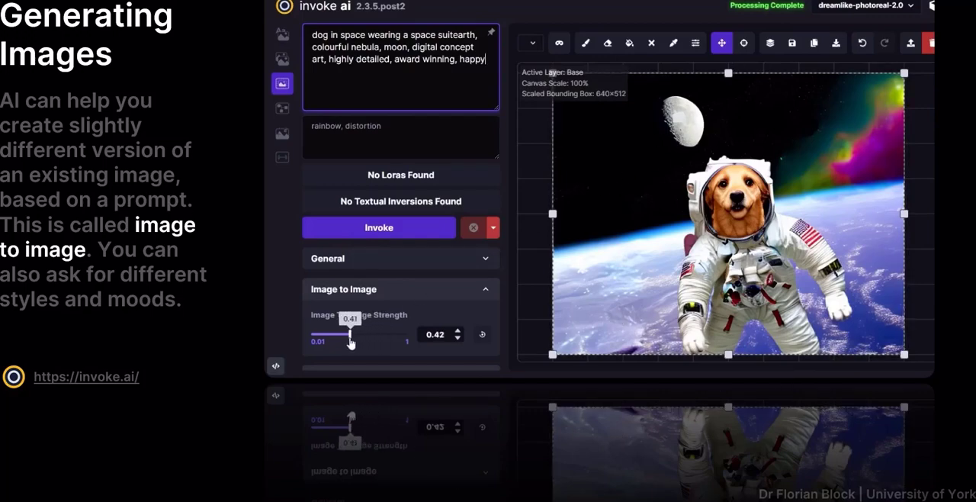
drag(351, 335, 369, 335)
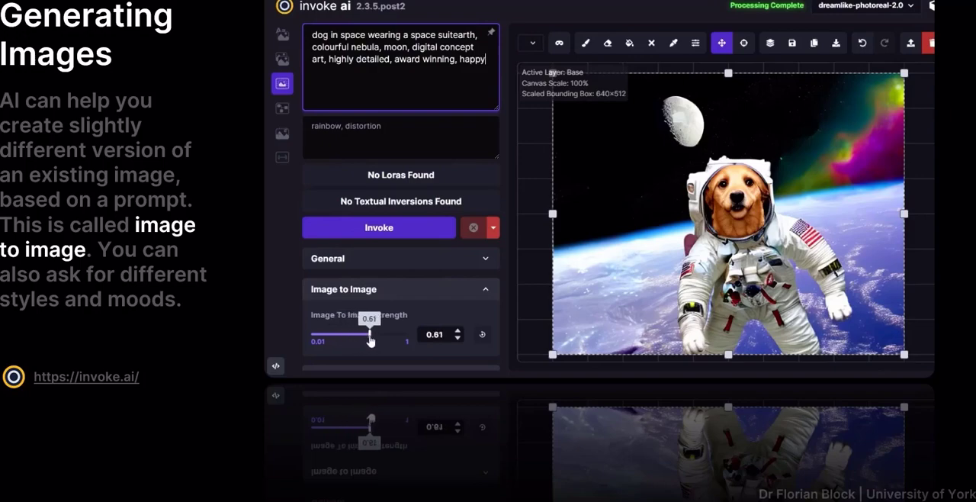
drag(370, 334, 339, 334)
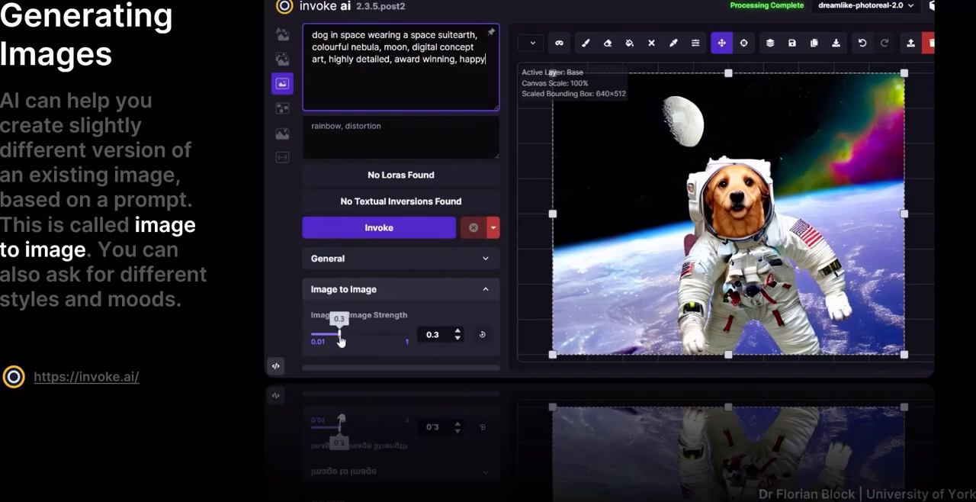
click(379, 228)
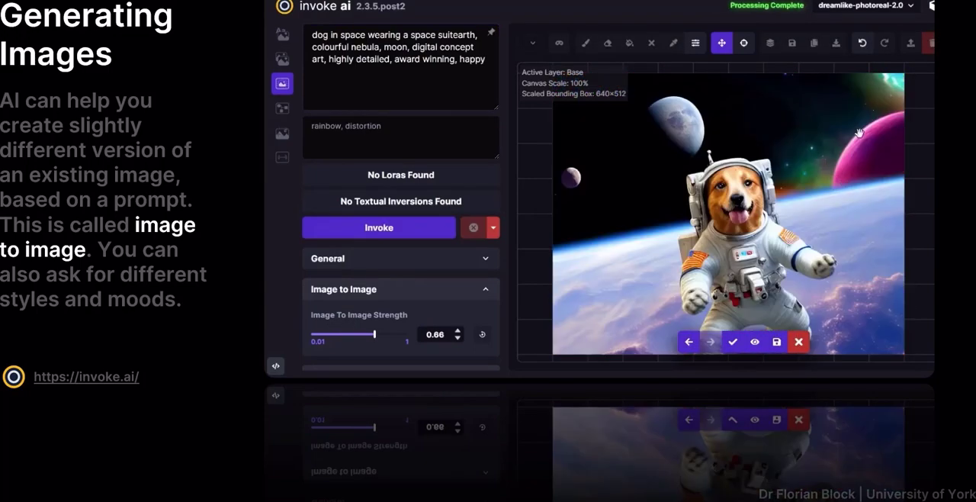
mouse_move(647, 109)
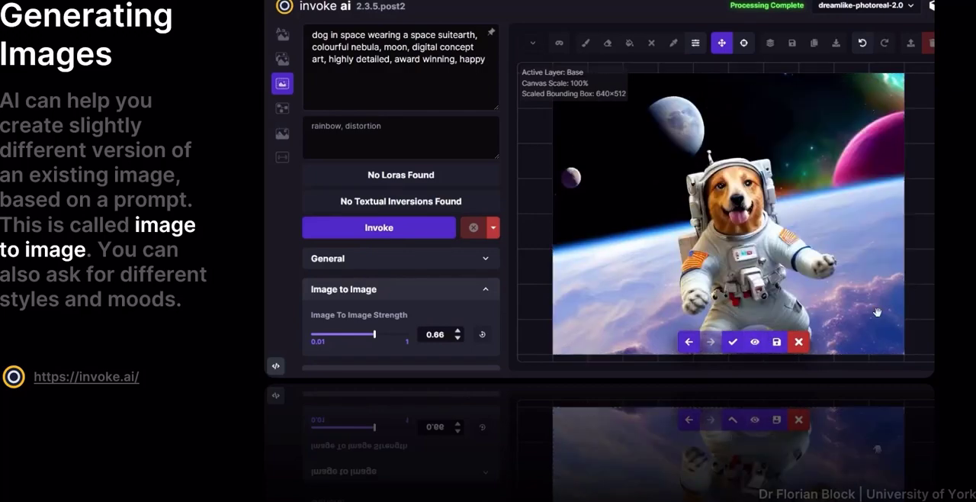
mouse_move(754, 341)
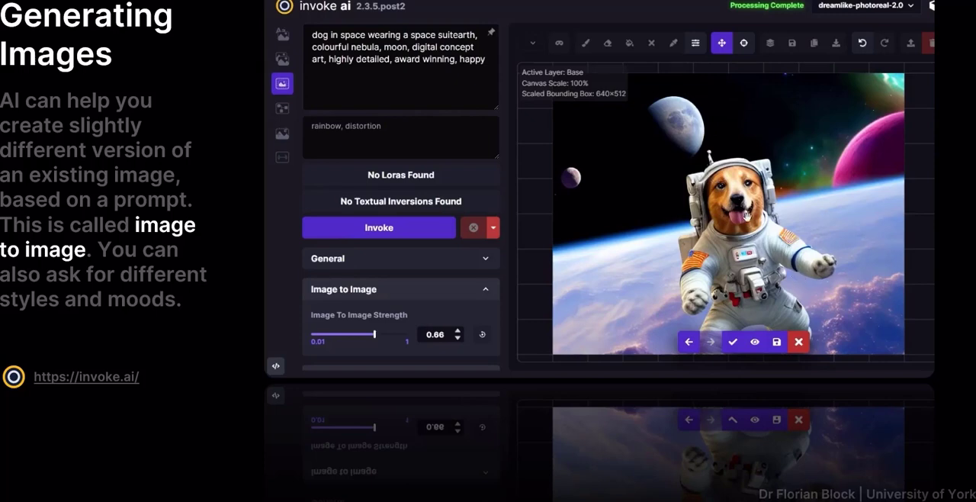
click(754, 341)
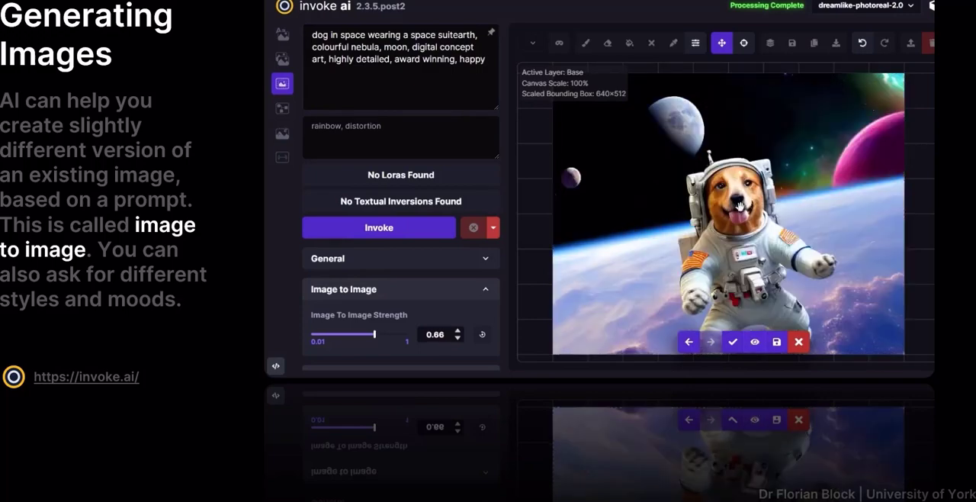
- Accept the happy cartoon dog astronaut result onto the canvas via the staging checkmark
click(401, 67)
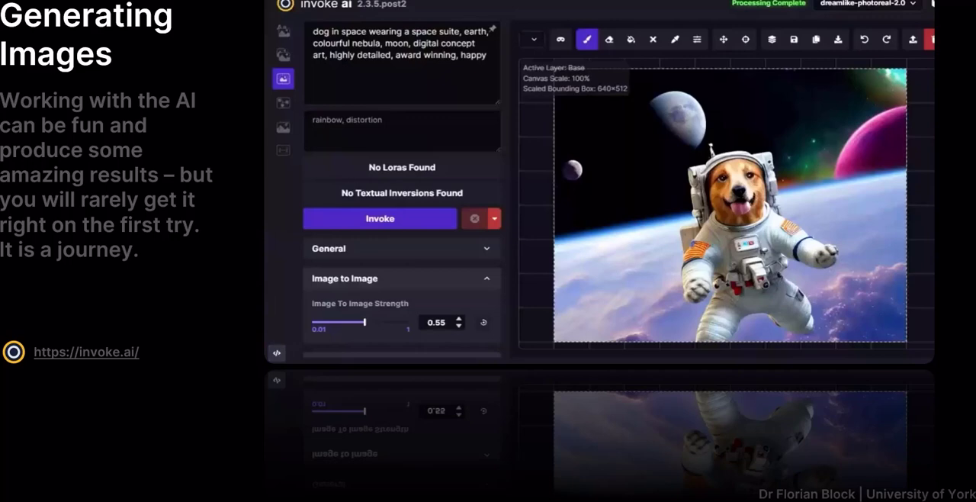
- Pick green and brush over the Earth's surface below the dog astronaut
click(402, 54)
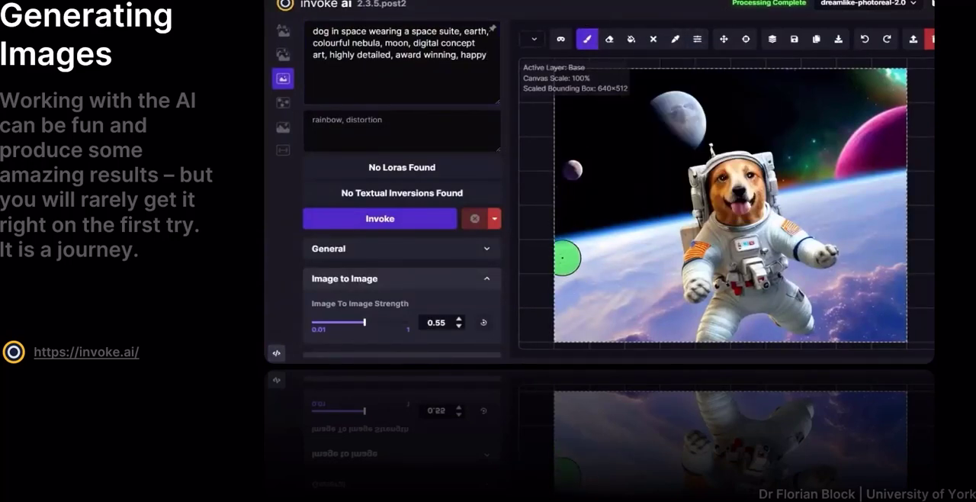
drag(564, 258, 679, 316)
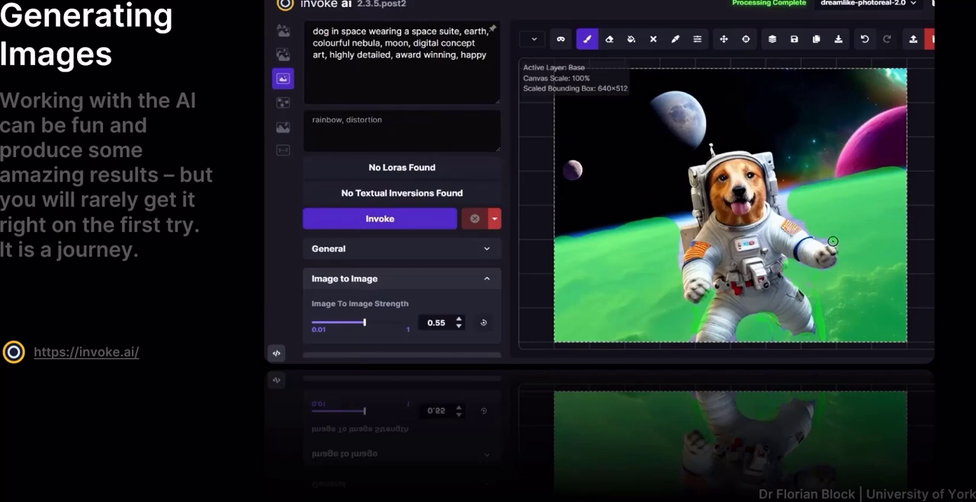
mouse_move(637, 244)
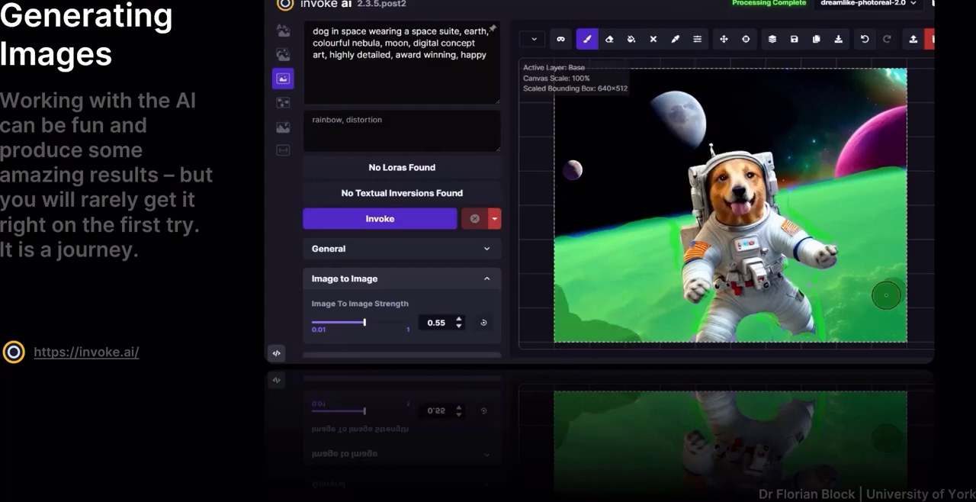
mouse_move(614, 291)
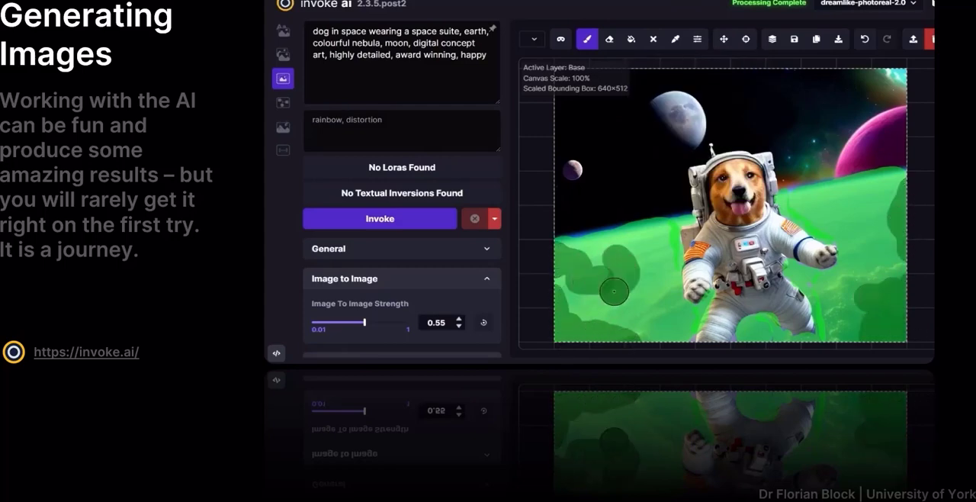
- Replace 'earth' with 'alien planet, green atmosphere, green mist, glow, towering clouds' and regenerate
double_click(476, 32)
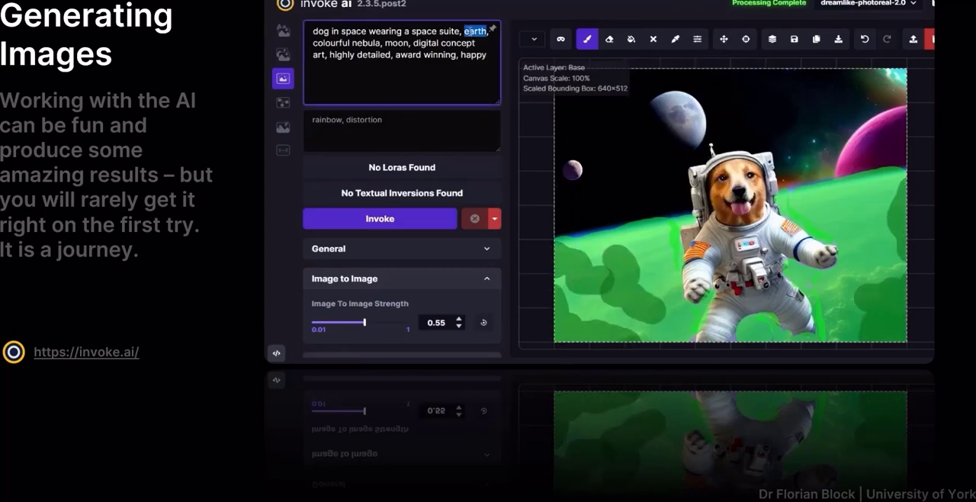
text(alien planet, green atmosphere, green mist, glow, towering clouds)
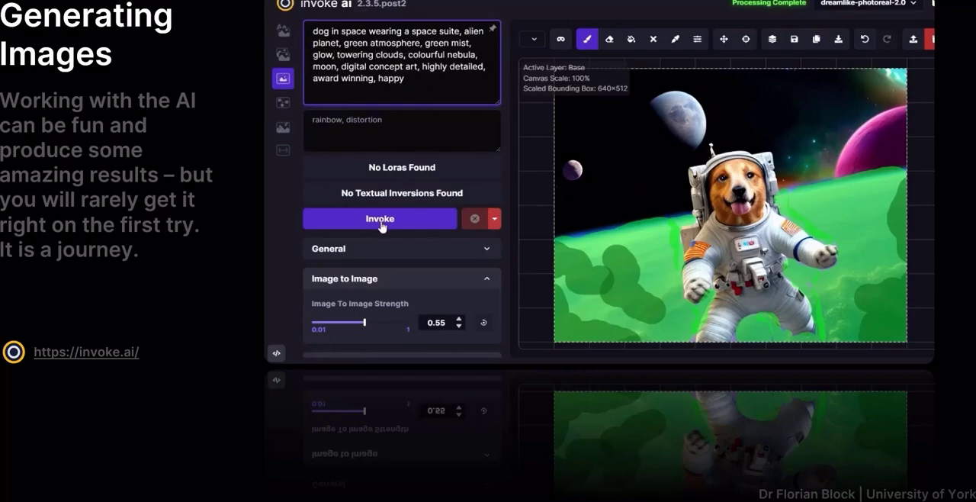
click(379, 219)
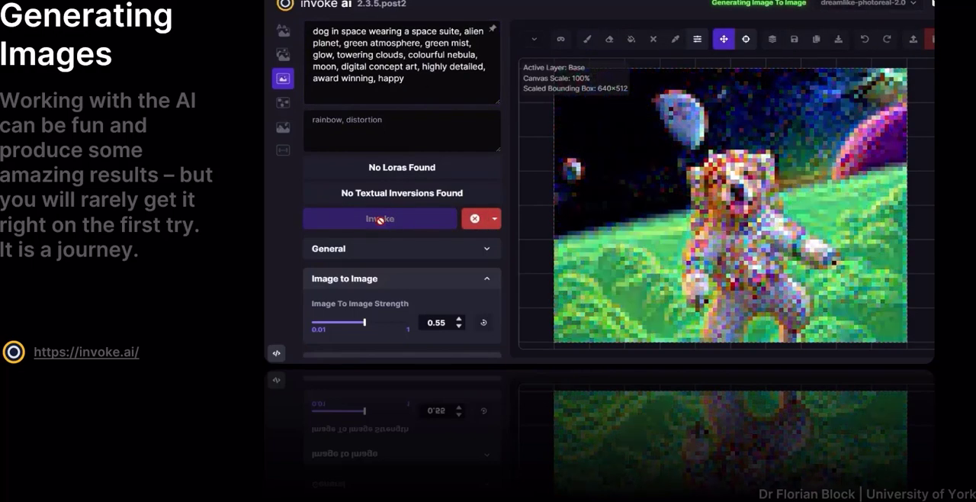
click(379, 218)
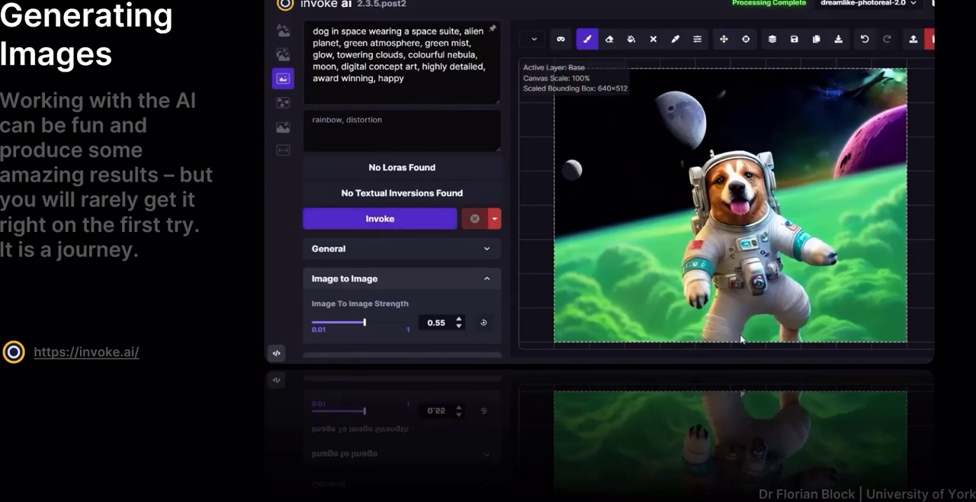
mouse_move(632, 222)
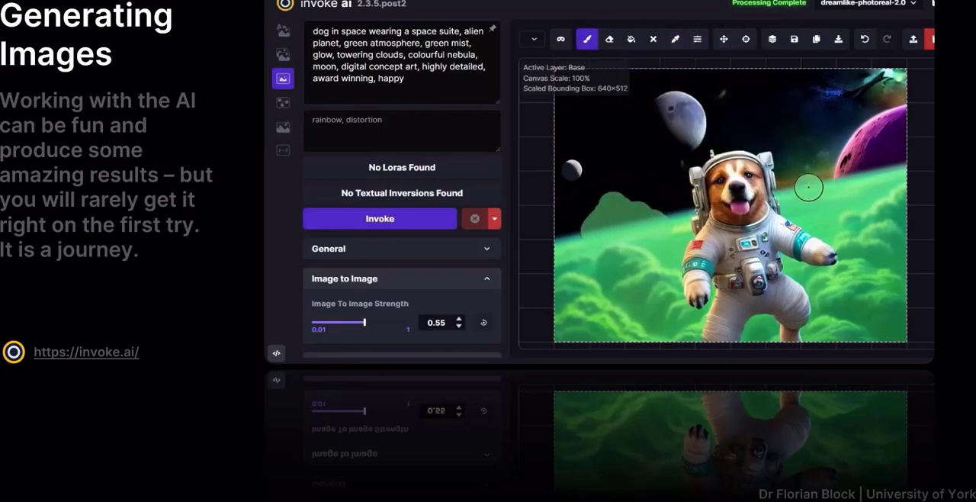
mouse_move(596, 224)
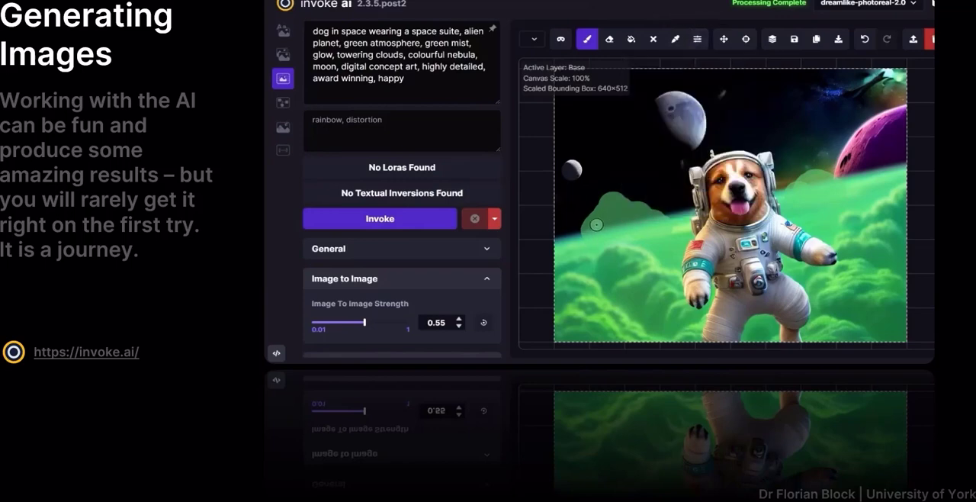
mouse_move(611, 228)
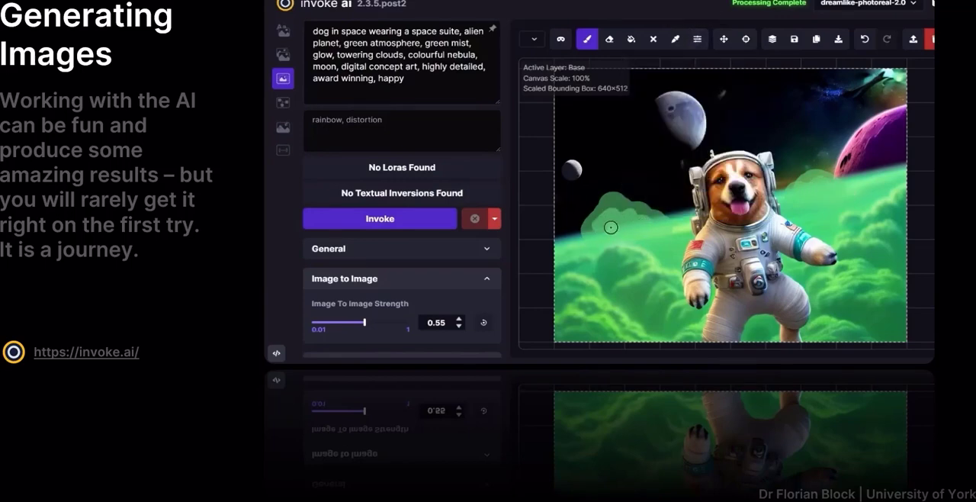
mouse_move(811, 170)
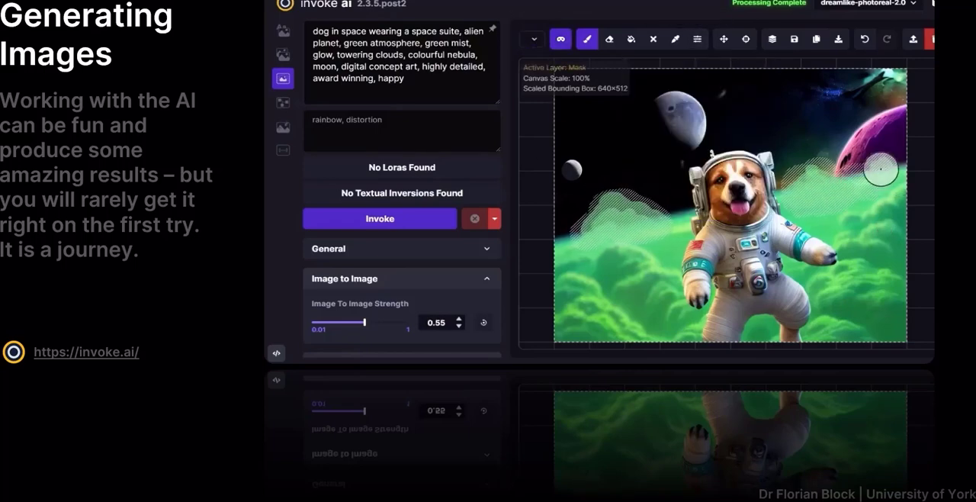
- Inpaint the masked cloud-top strip behind the dog to fill the gap with taller clouds
click(379, 218)
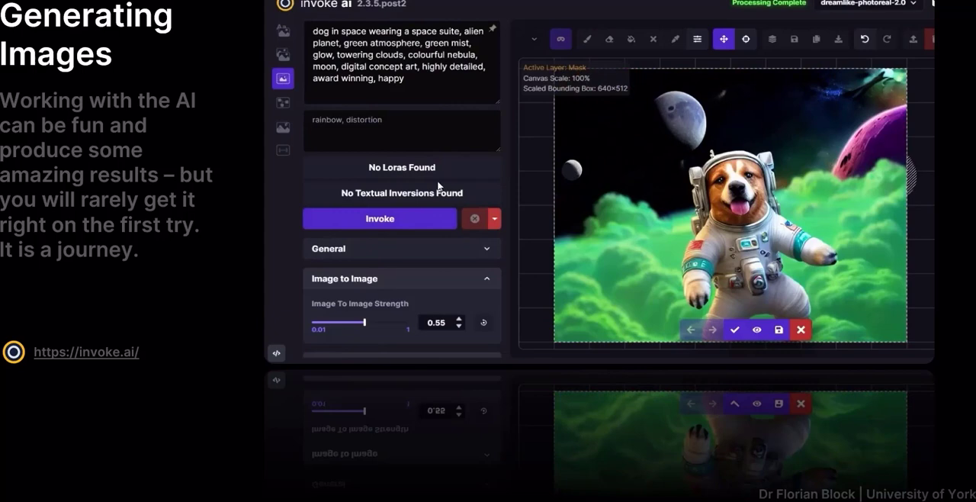
mouse_move(595, 151)
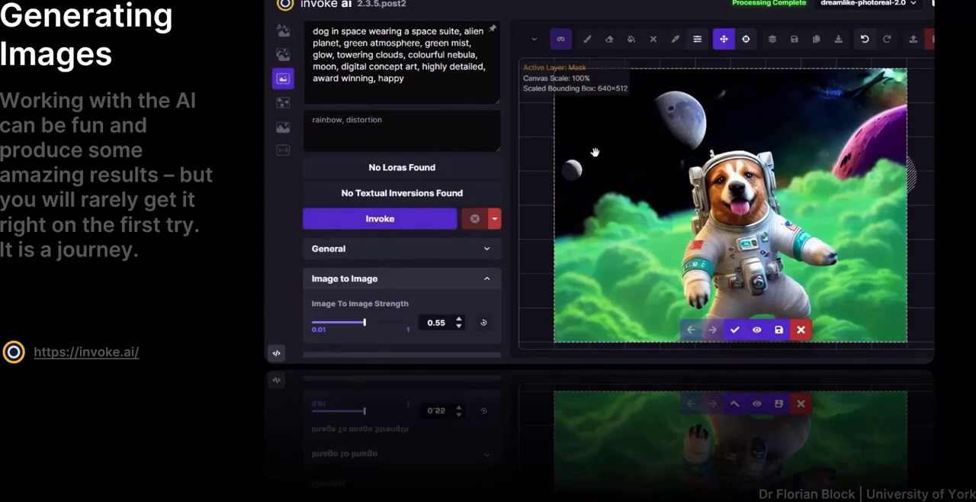
- Keep the taller clouds, then inpaint a small white robot left of the dog
click(560, 39)
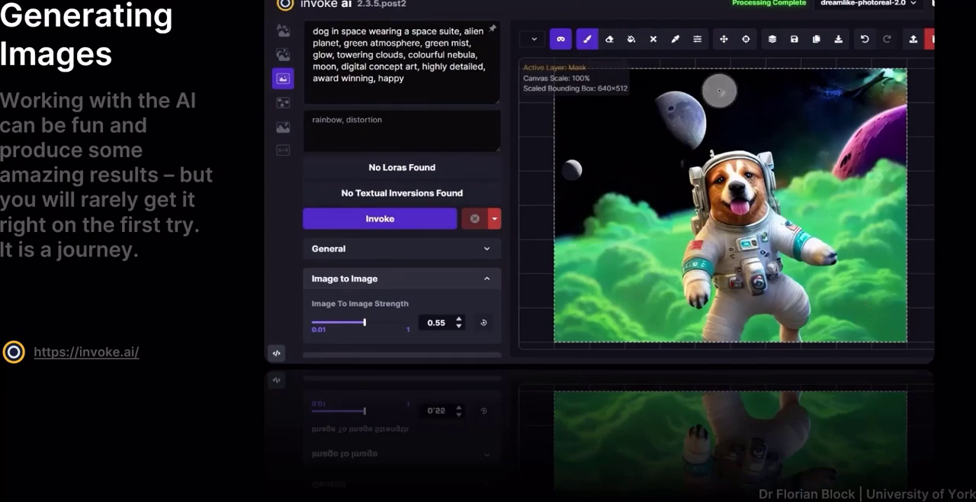
click(696, 39)
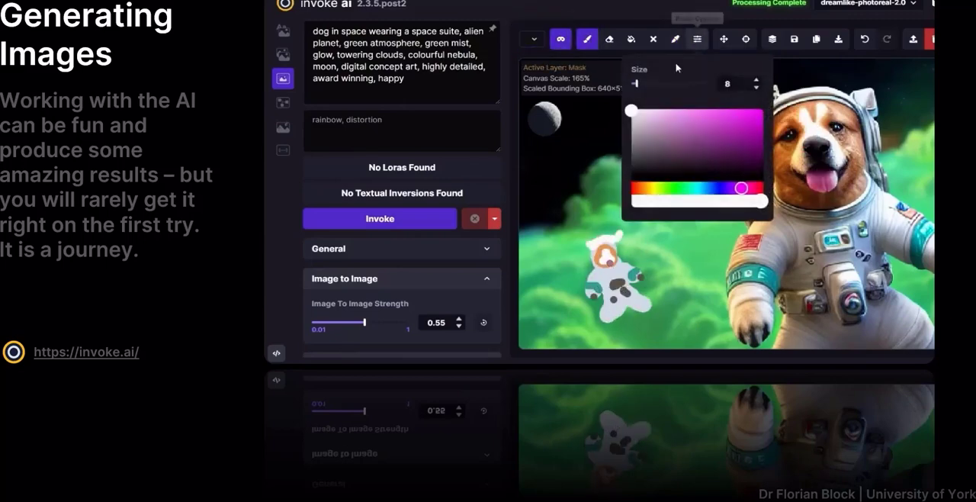
click(379, 219)
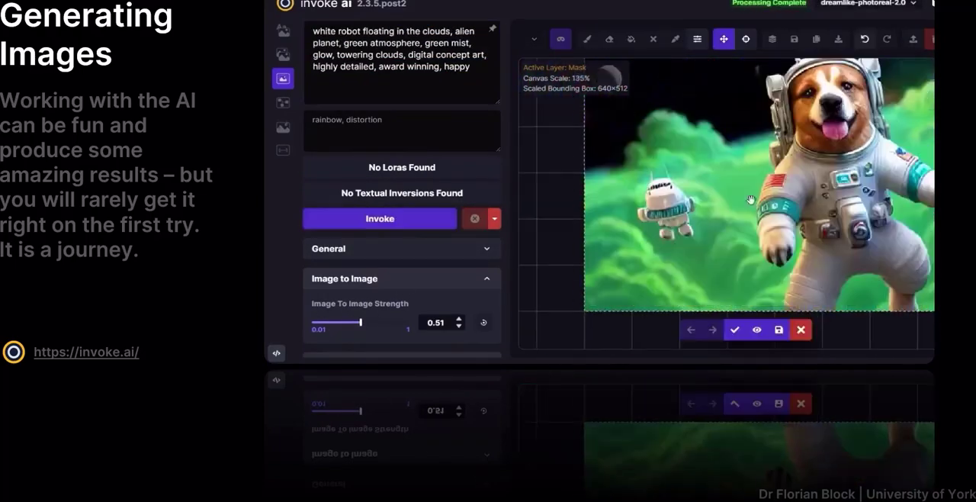
click(379, 218)
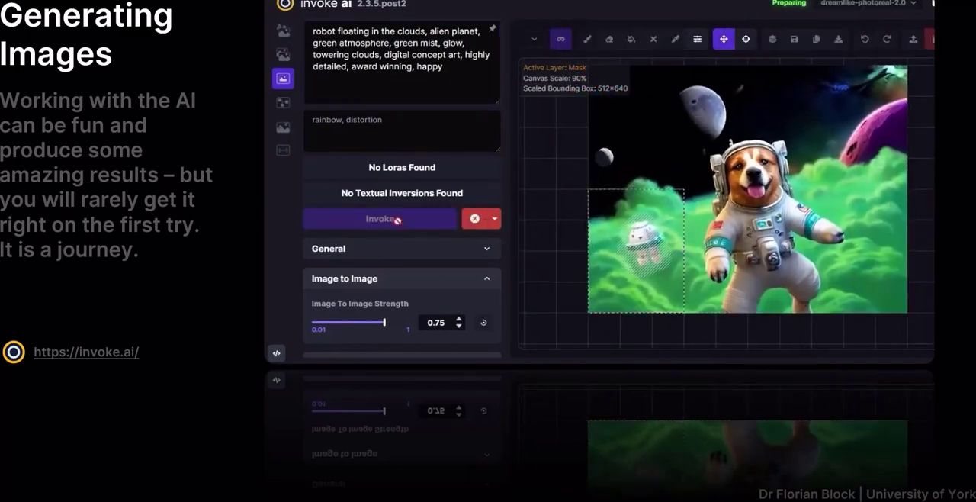
click(379, 219)
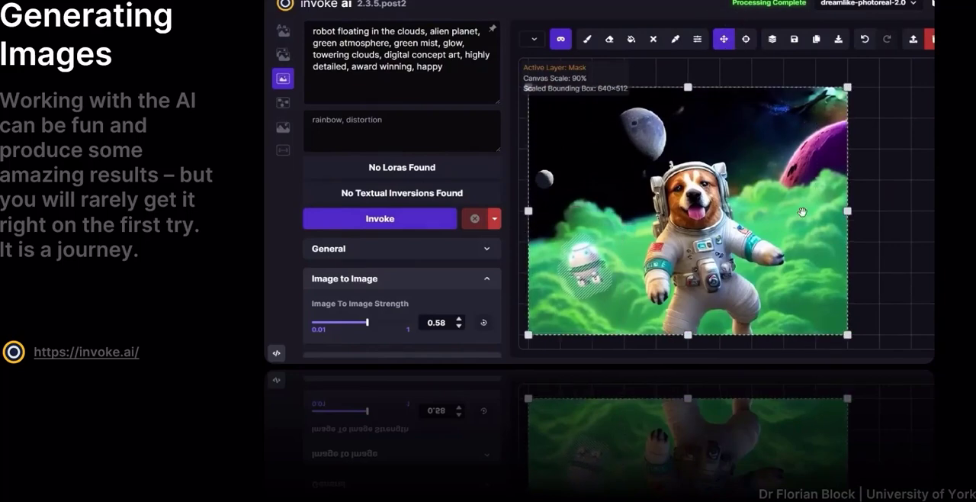
mouse_move(624, 241)
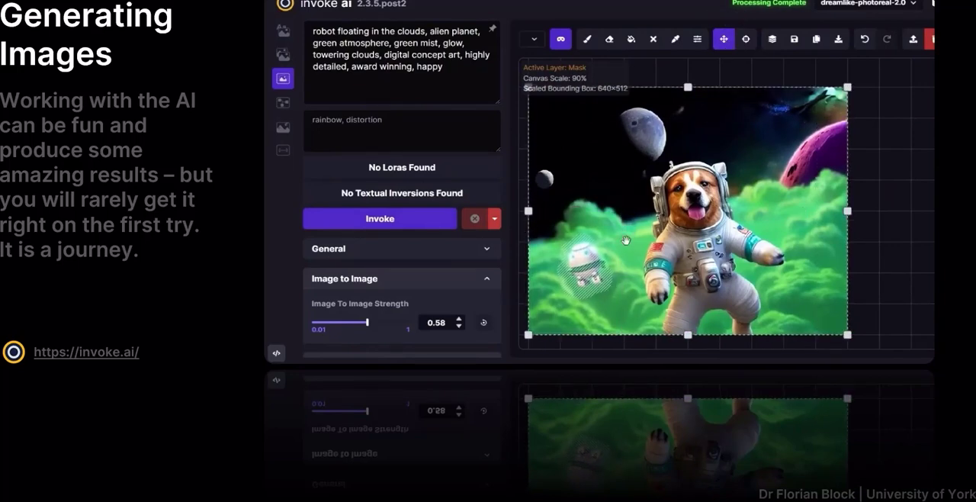